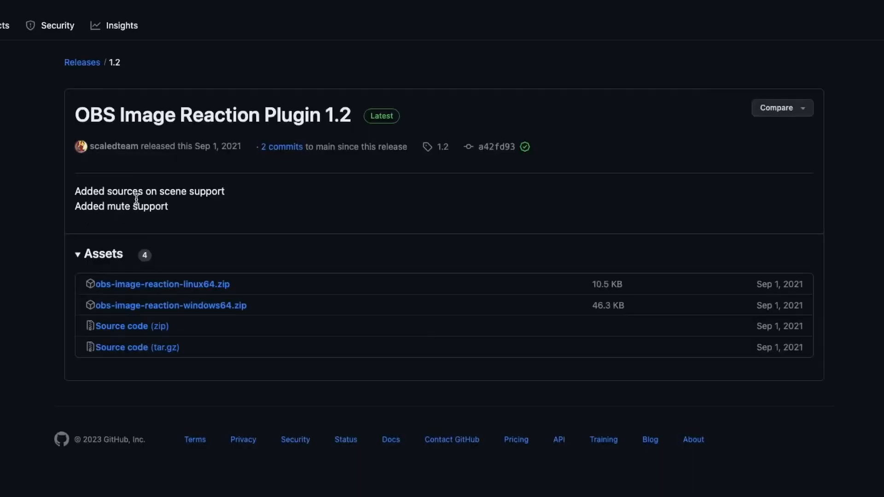
mouse_move(283, 313)
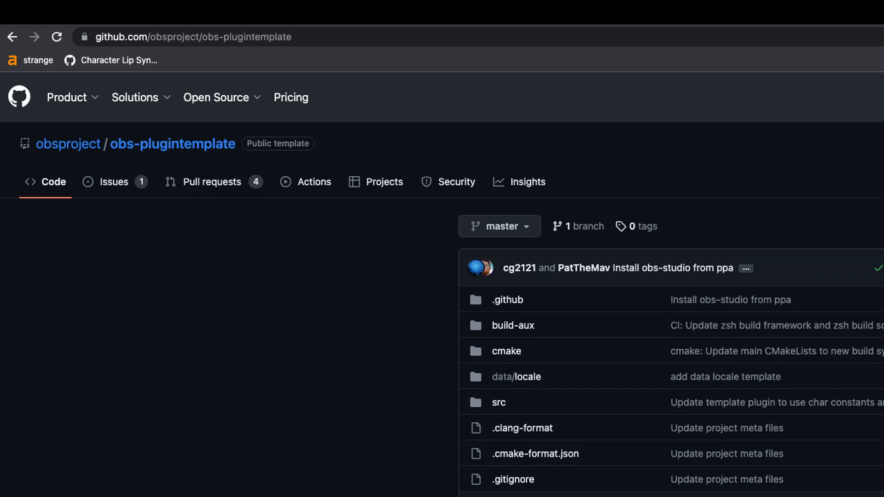
Step: Scroll down the obs-plugintemplate repository's file list
scroll("down", 3)
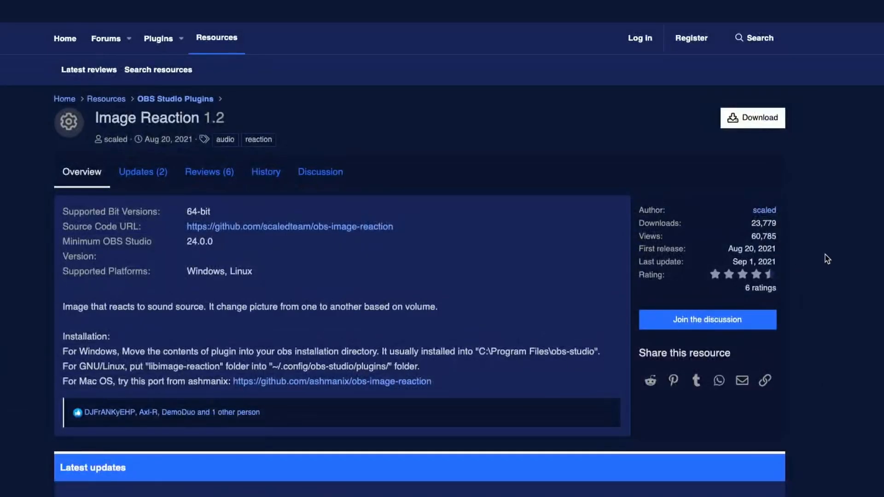
Step: Select the Image Reaction title, then scroll the GitHub README to the Installing binaries instructions
triple_click(158, 118)
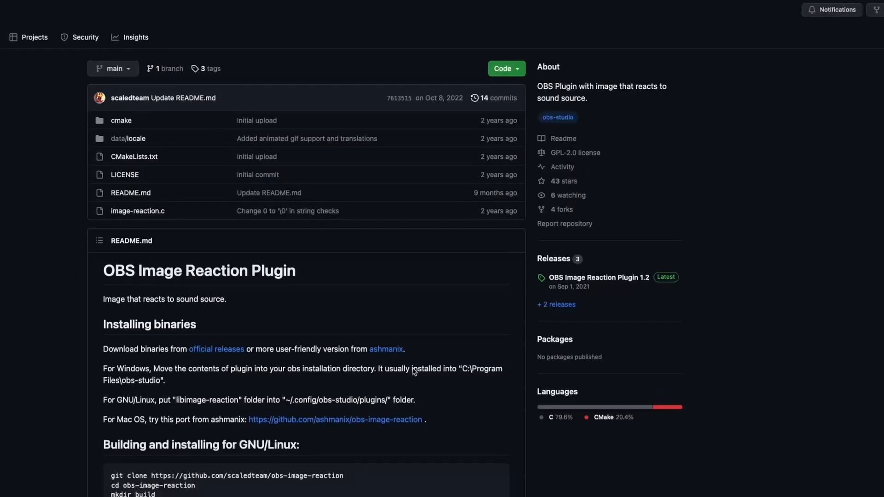
mouse_move(76, 293)
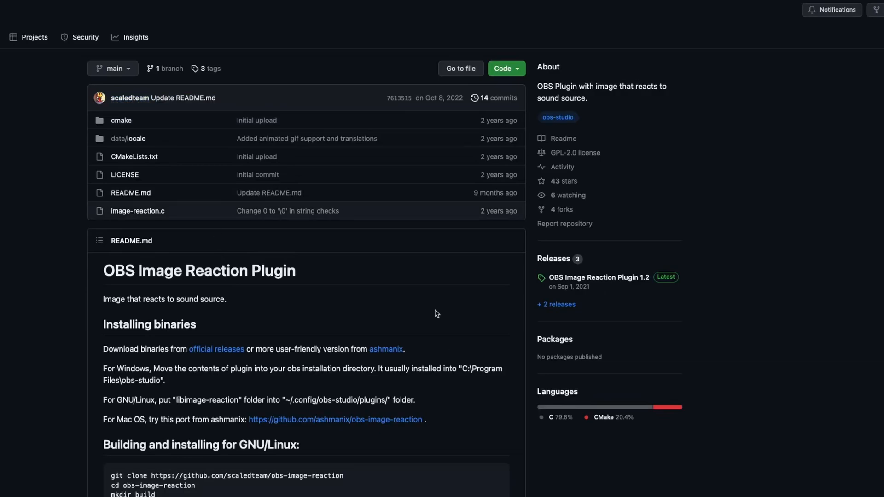
scroll("down", 3)
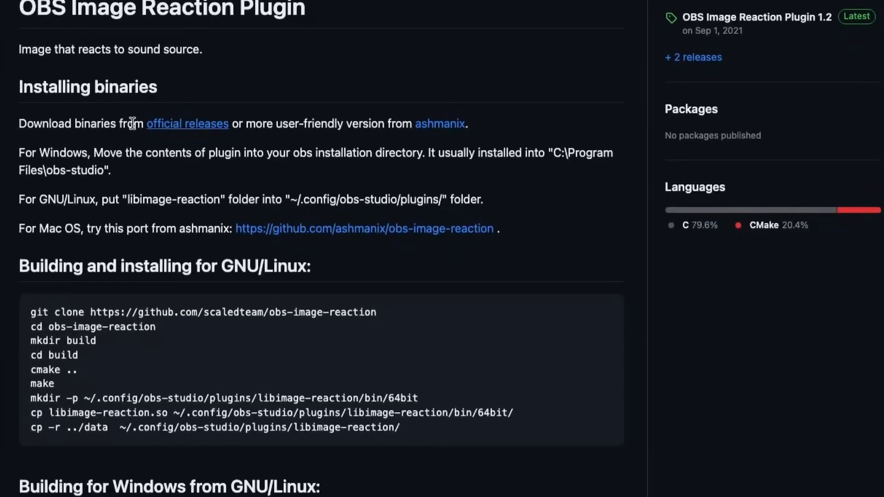
triple_click(113, 123)
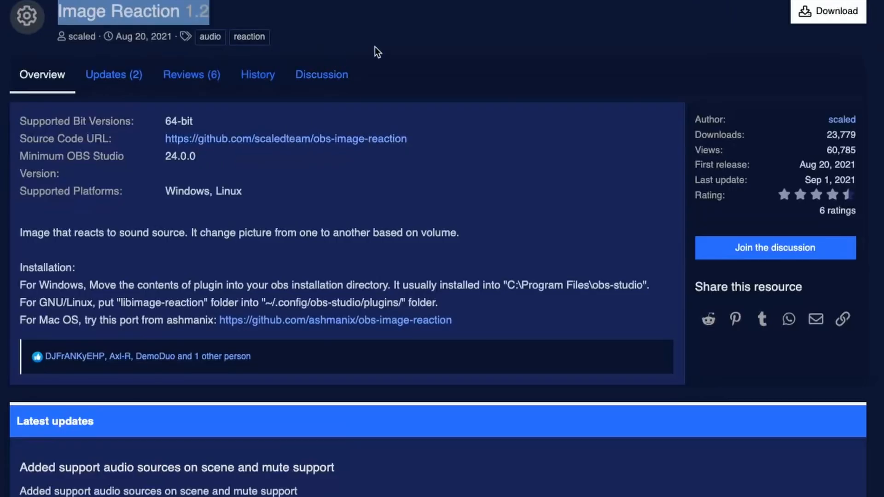
Step: Scroll the Image Reaction resource page down to its Latest updates section
scroll("down", 3)
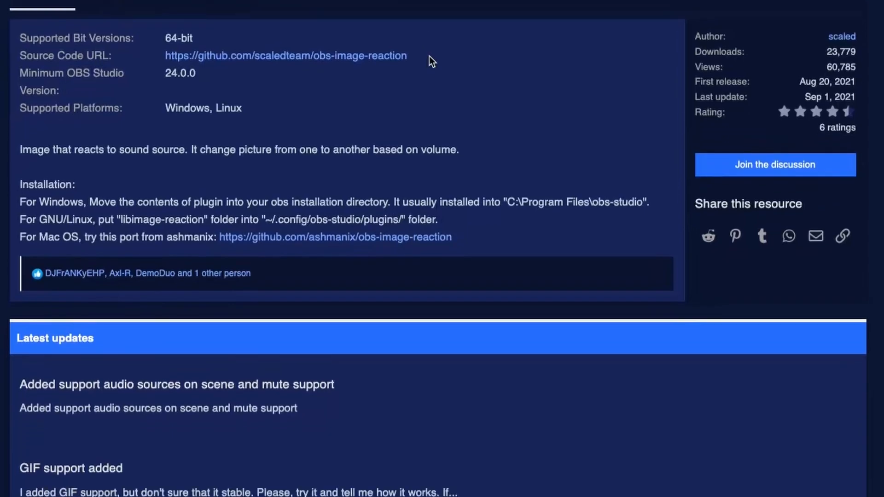
scroll("down", 3)
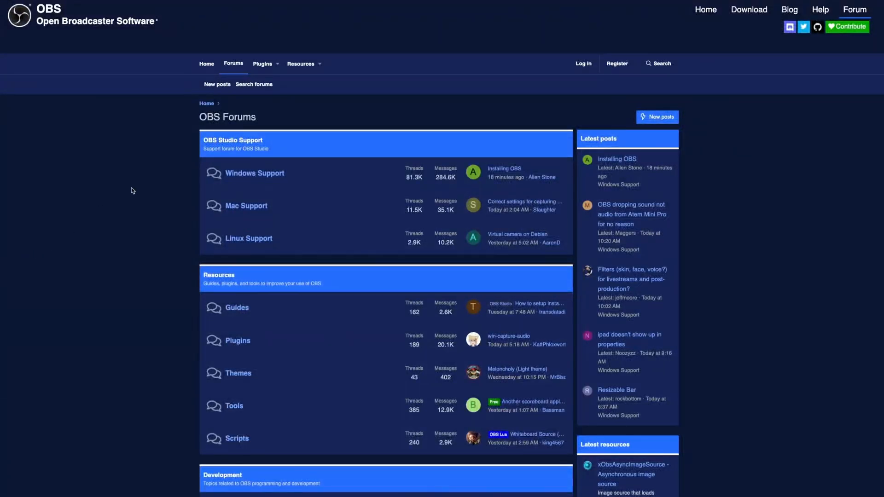
Step: Search the OBS Forums resources with the keyword 'coutdown'
left_click(263, 63)
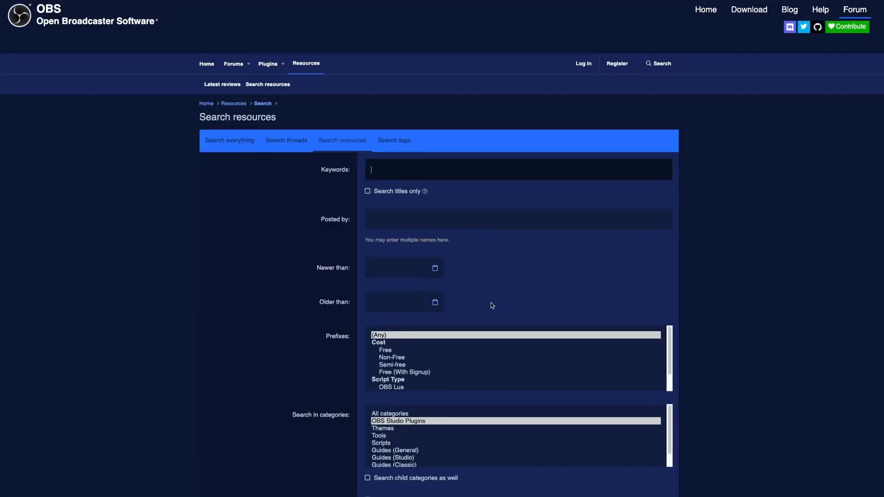
type("coutdown")
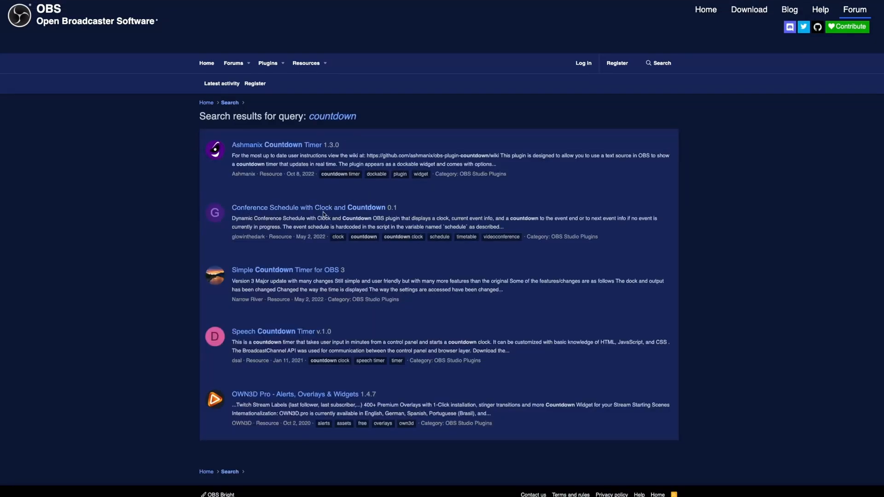
Step: Review the Simple Countdown Timer for OBS 3 and Speech Countdown Timer pages, returning to Simple Countdown Timer
left_click(283, 269)
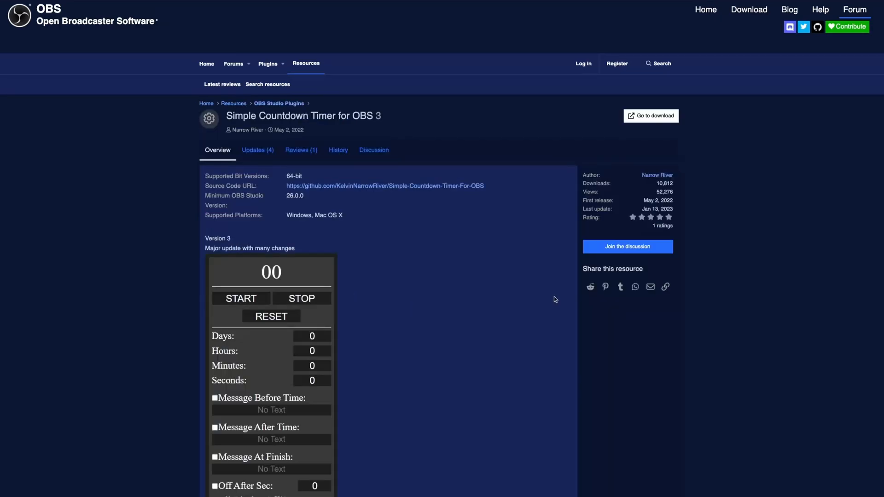
scroll("down", 3)
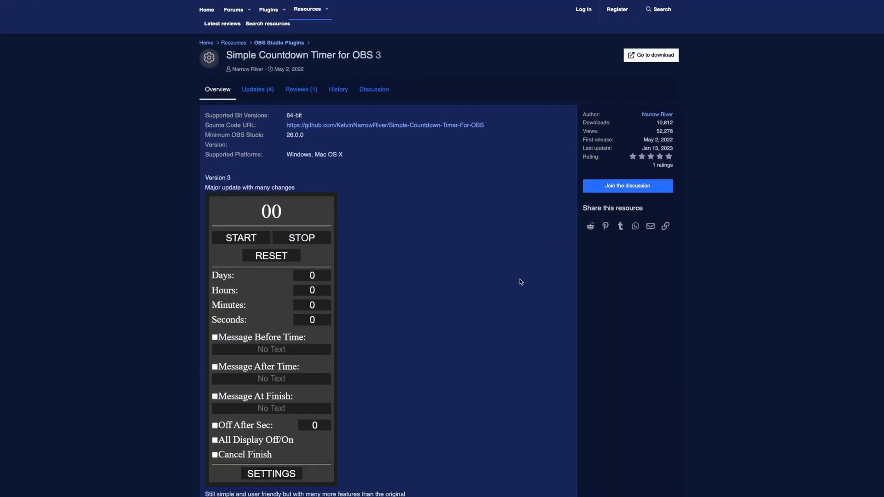
scroll("down", 3)
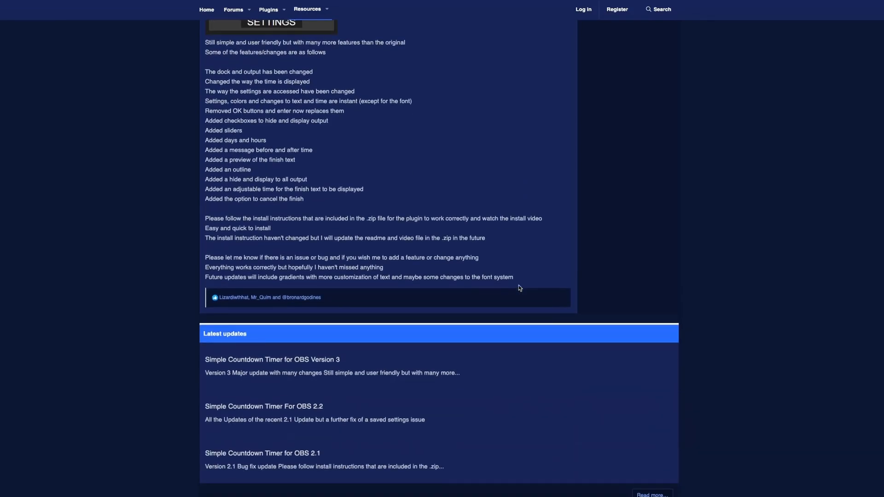
scroll("up", 3)
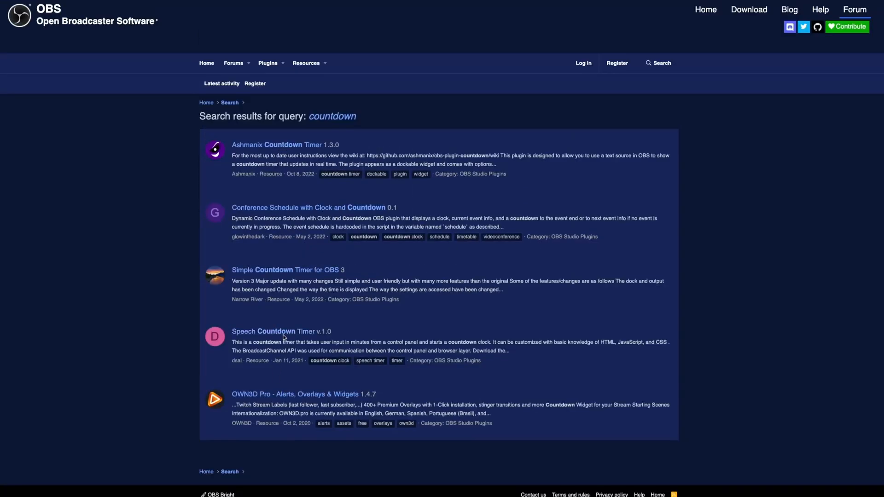
left_click(263, 331)
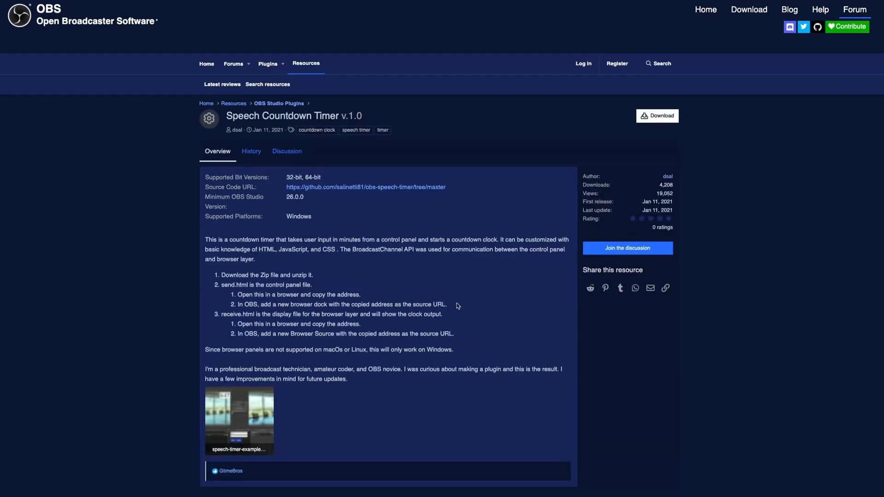
mouse_move(383, 187)
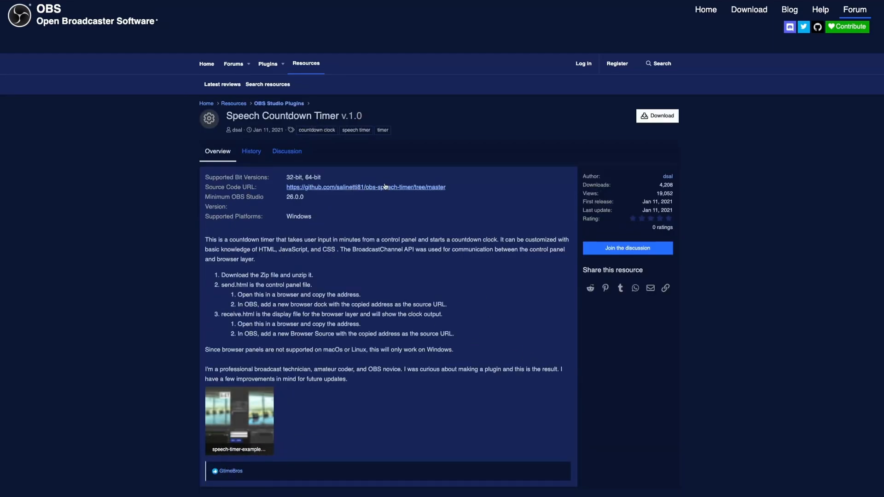
mouse_move(243, 272)
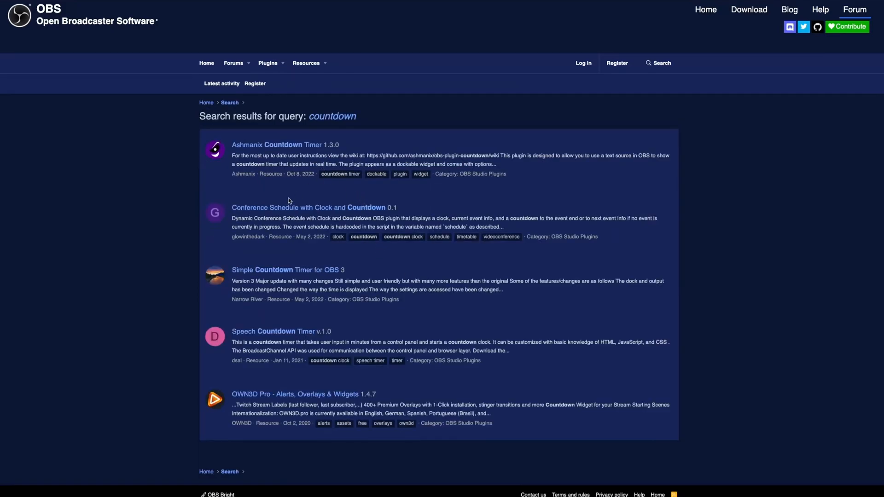
left_click(287, 269)
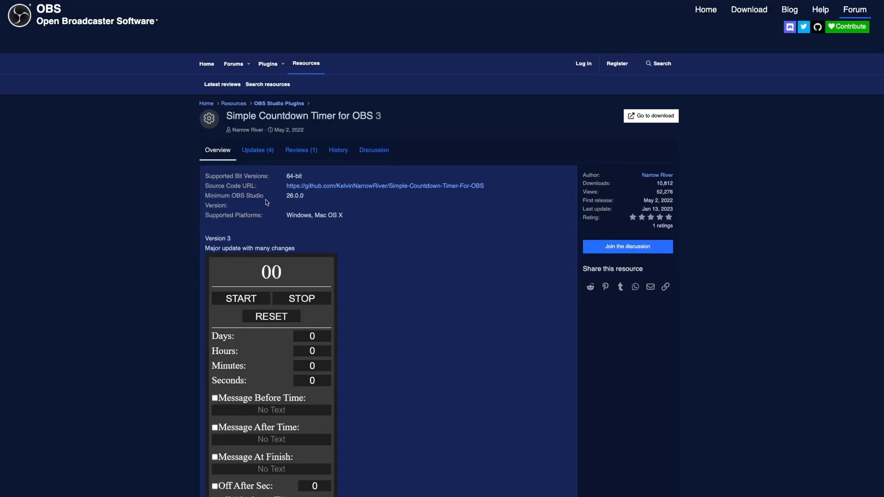
Step: Open the Simple-Countdown-Timer-For-OBS GitHub repository and scroll through its README.md
left_click(384, 185)
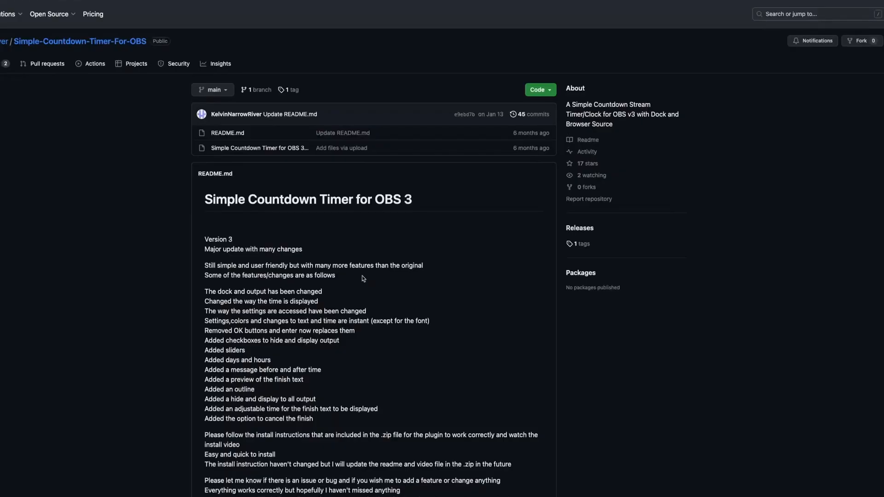
scroll("down", 3)
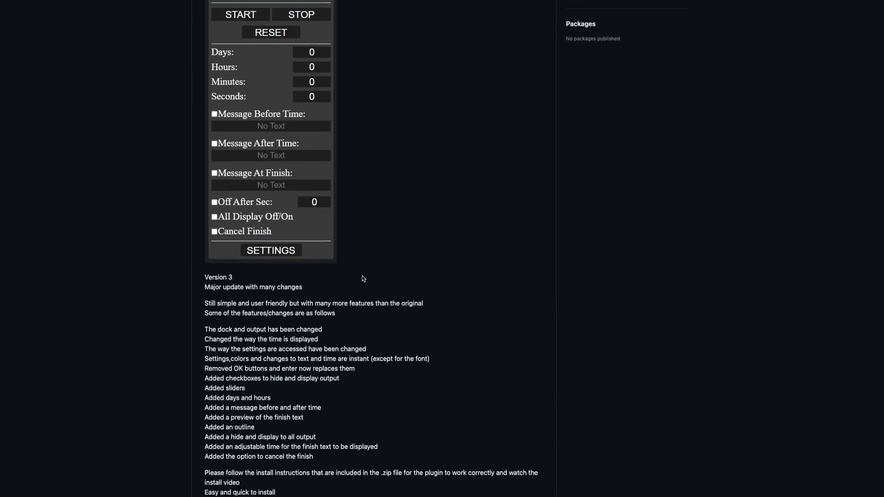
scroll("down", 3)
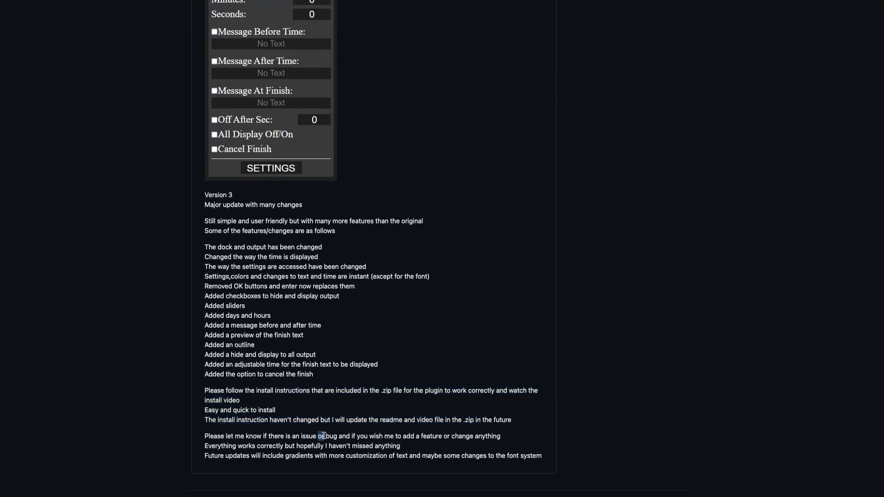
scroll("up", 3)
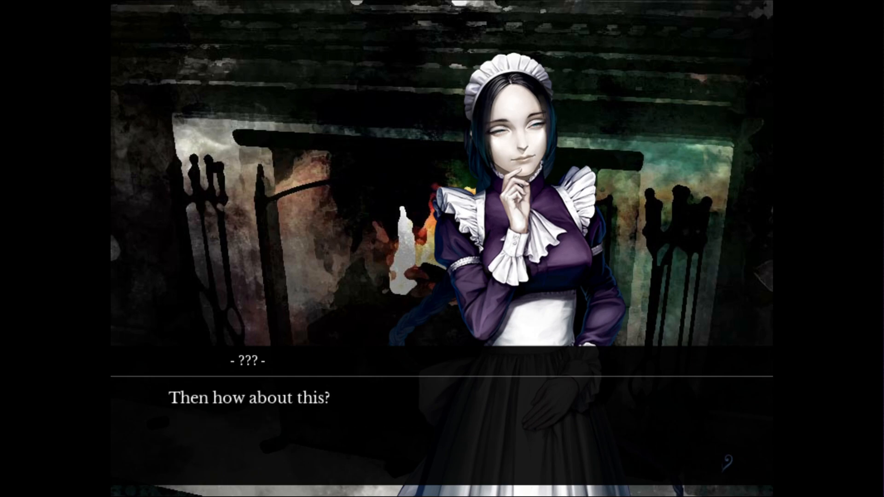
Step: Advance the visual novel dialogue by two lines
left_click(440, 394)
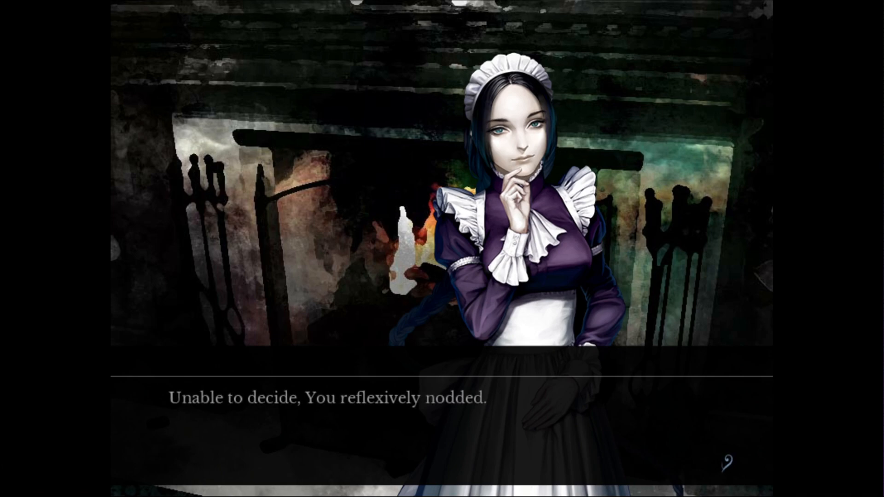
left_click(442, 395)
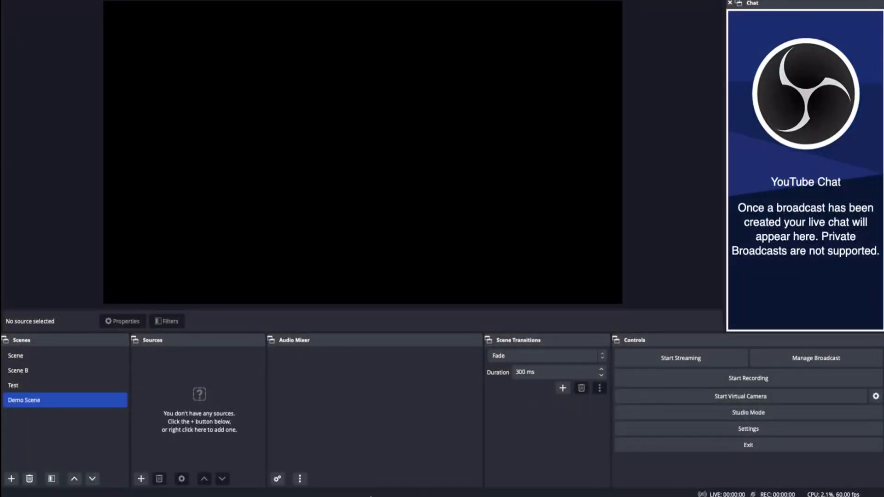
mouse_move(424, 483)
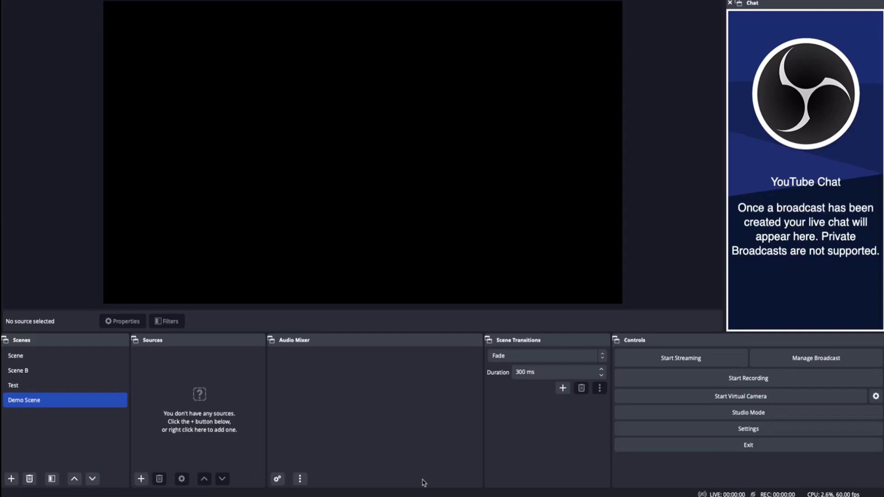
mouse_move(427, 442)
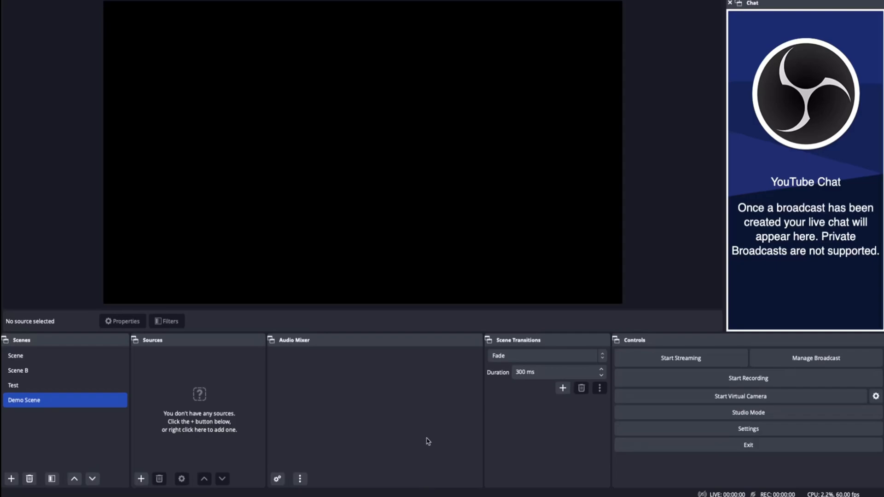
mouse_move(357, 414)
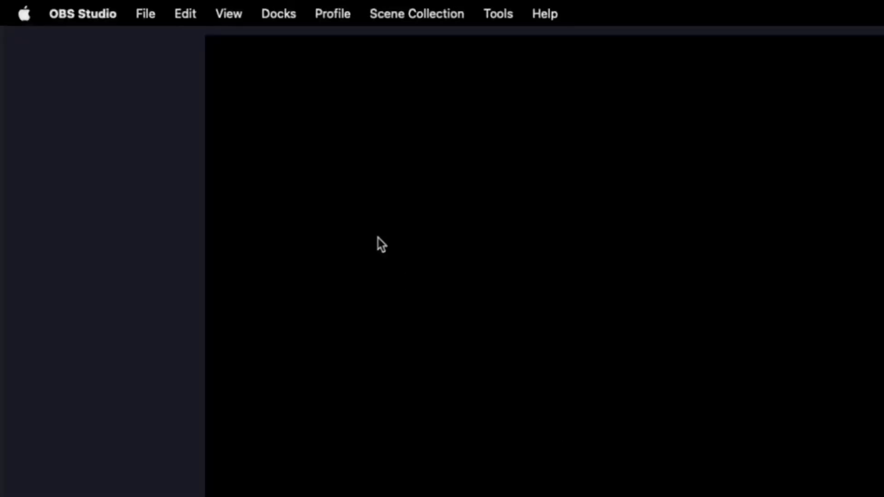
Step: Enable the Countdown Timer dock from the Docks menu and bring its tab in front of Chat
left_click(278, 14)
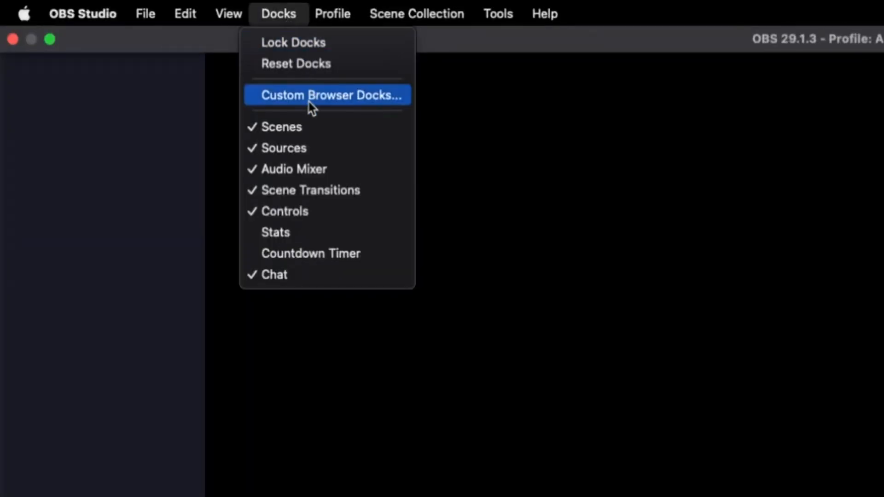
mouse_move(334, 253)
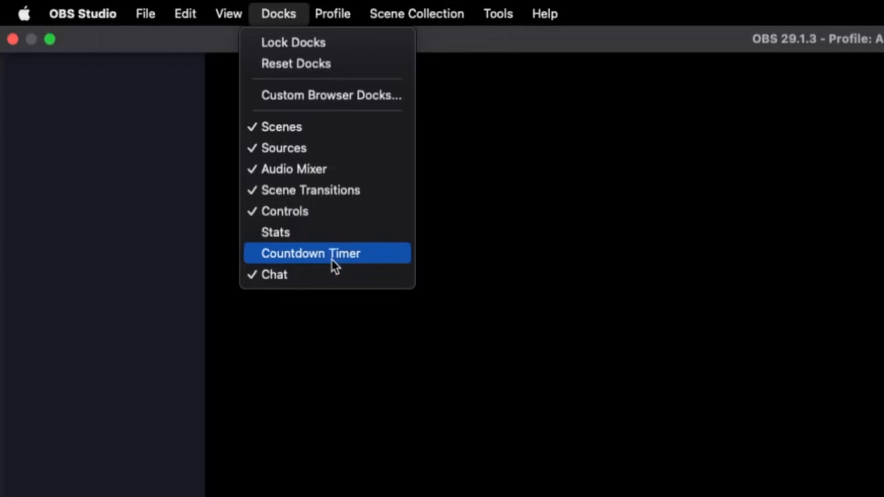
left_click(308, 253)
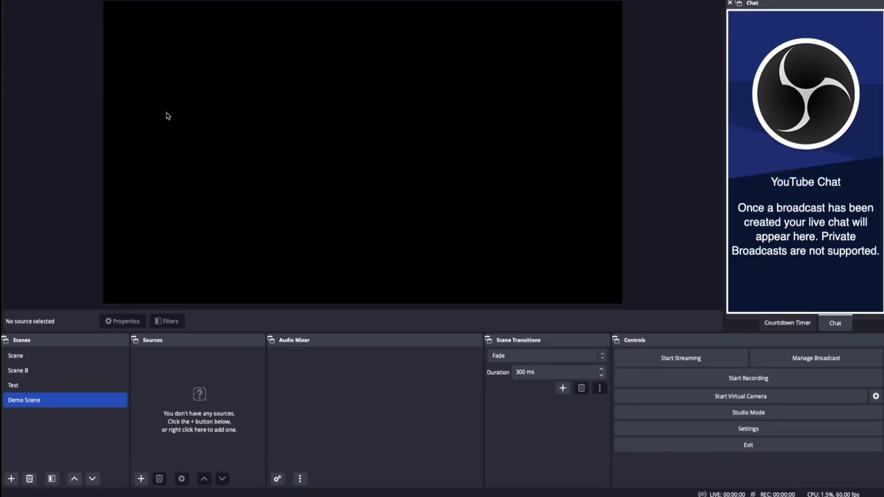
mouse_move(455, 132)
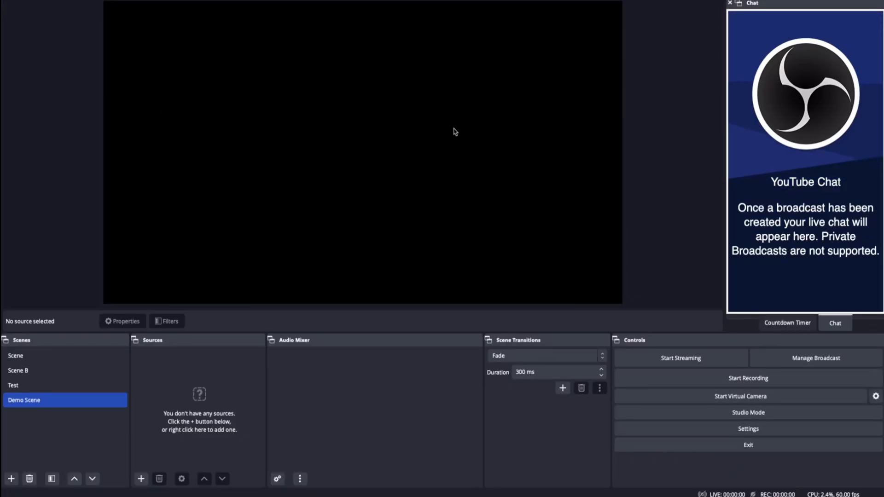
left_click(788, 322)
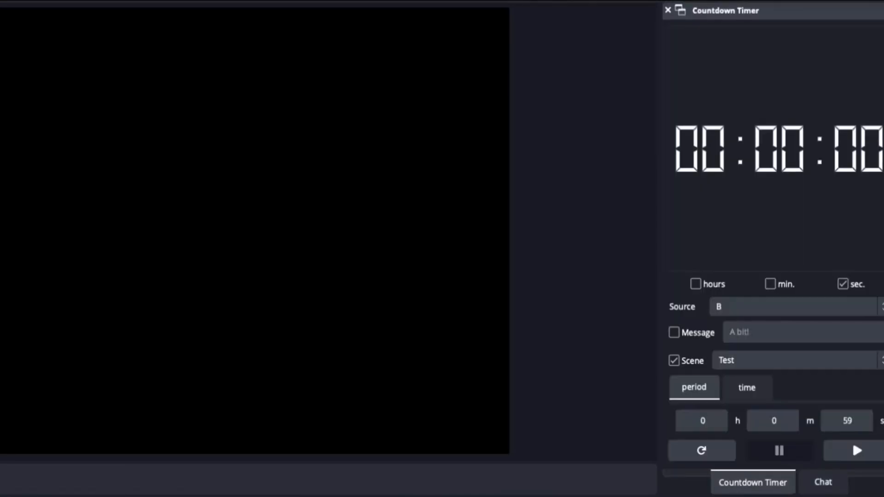
mouse_move(685, 22)
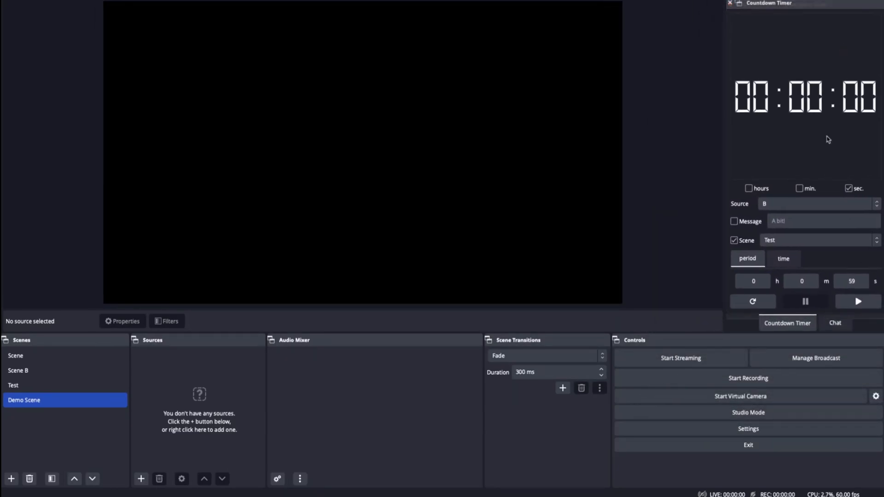
mouse_move(796, 149)
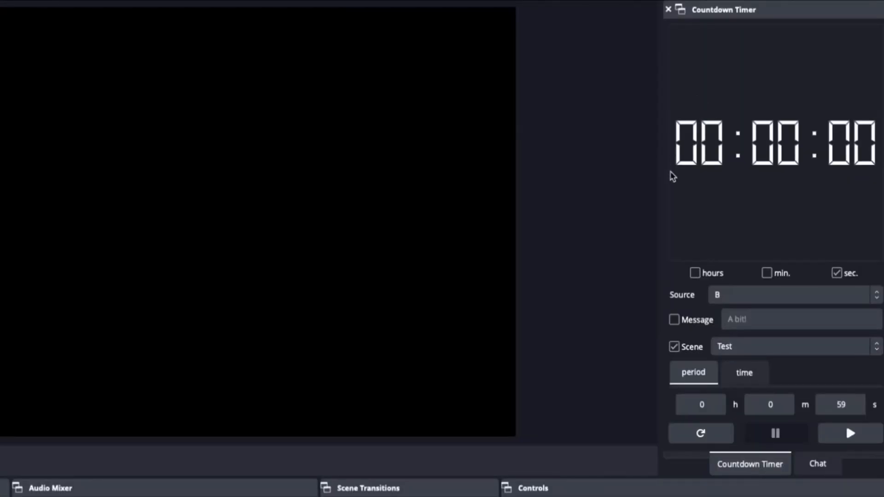
mouse_move(704, 239)
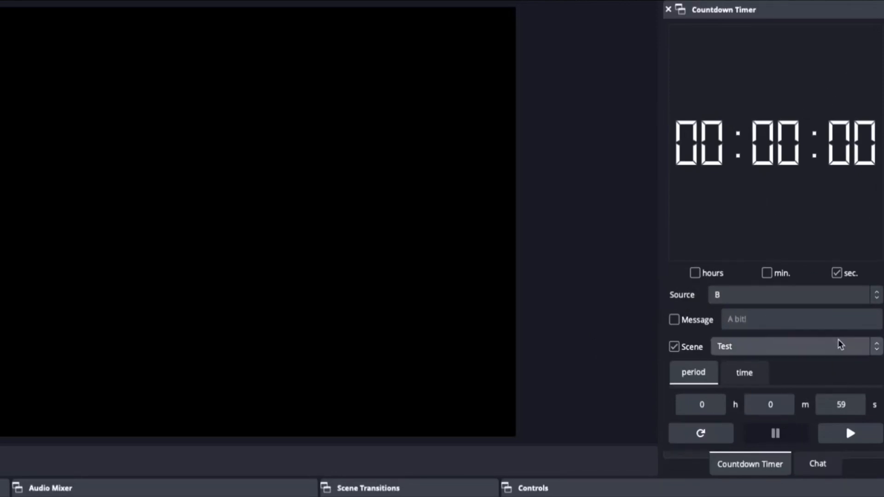
mouse_move(752, 293)
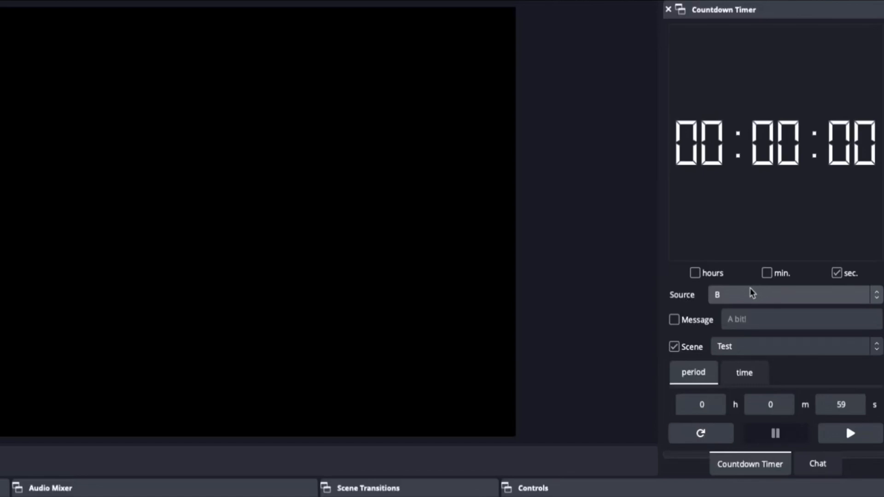
mouse_move(834, 310)
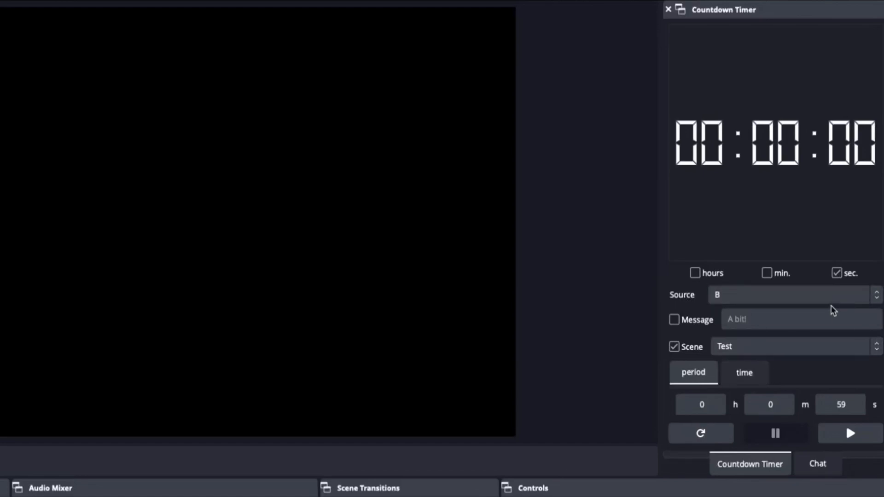
mouse_move(784, 363)
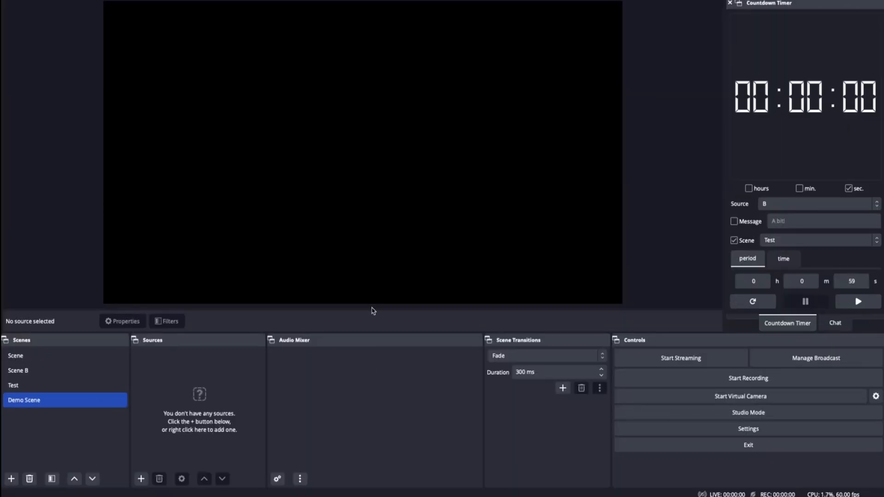
mouse_move(433, 235)
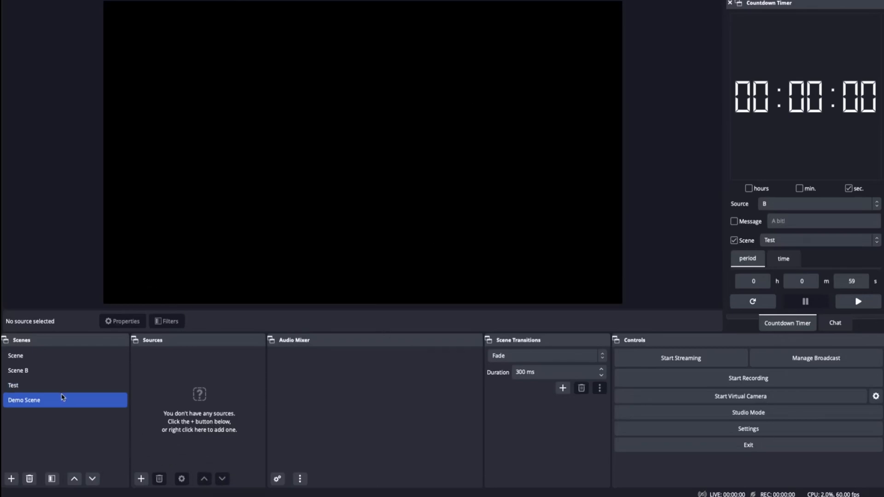
Step: Add a Text (FreeType 2) source named 'Countdown Text' to Demo Scene
left_click(140, 479)
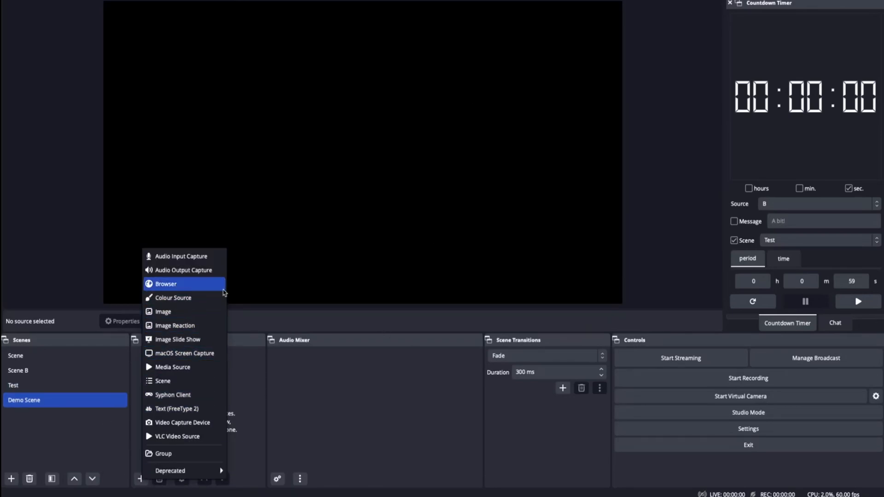
mouse_move(197, 409)
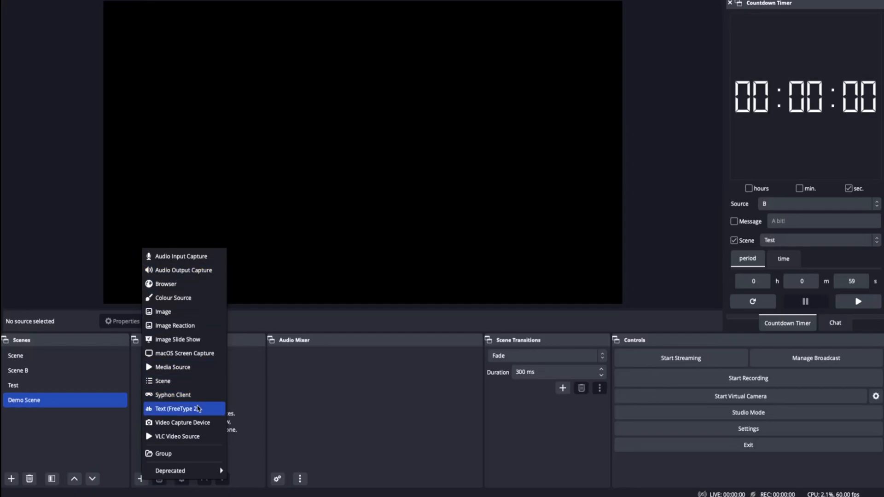
left_click(178, 408)
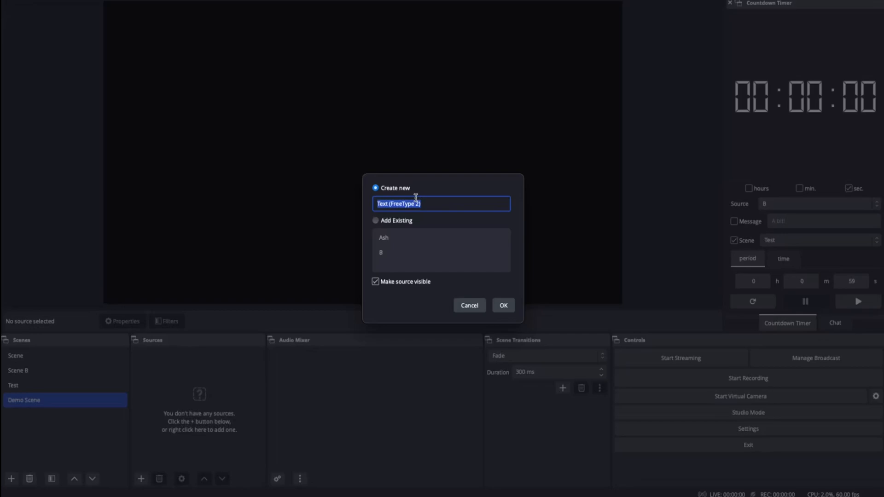
type("Countdown")
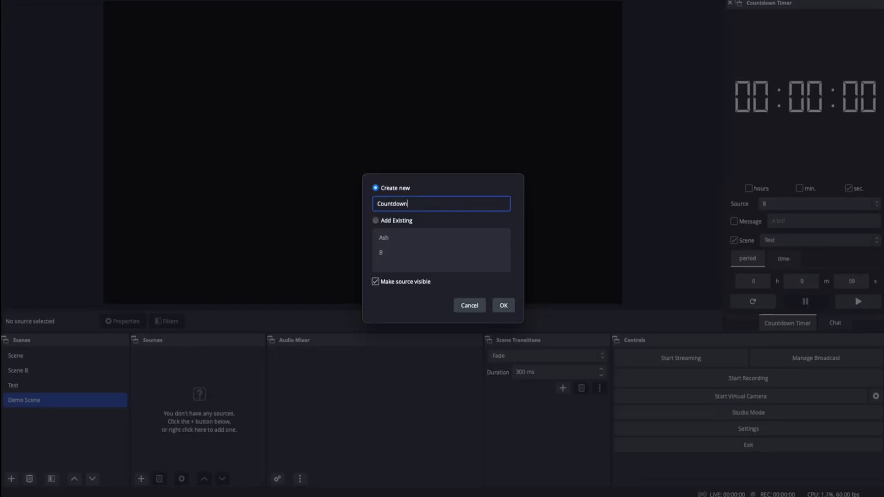
left_click(502, 305)
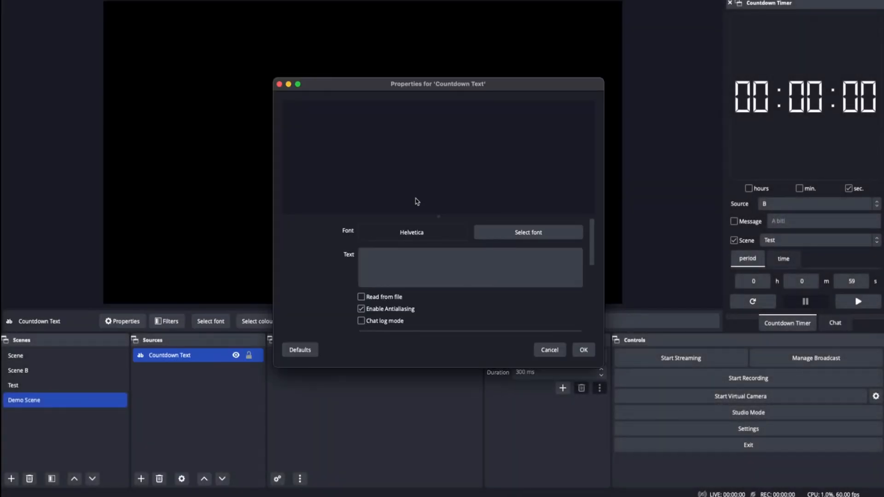
Step: Set the Countdown Text content to 'Test' with Avenir Next Regular font and confirm
left_click(469, 266)
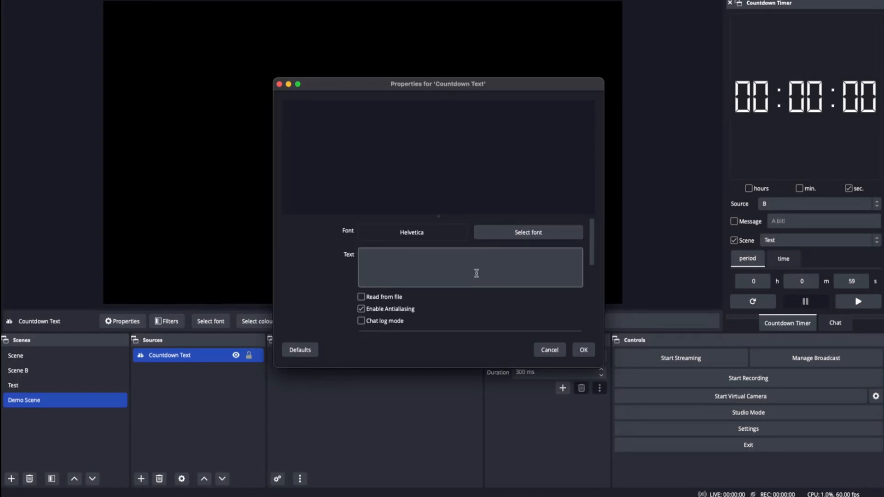
type("TEst")
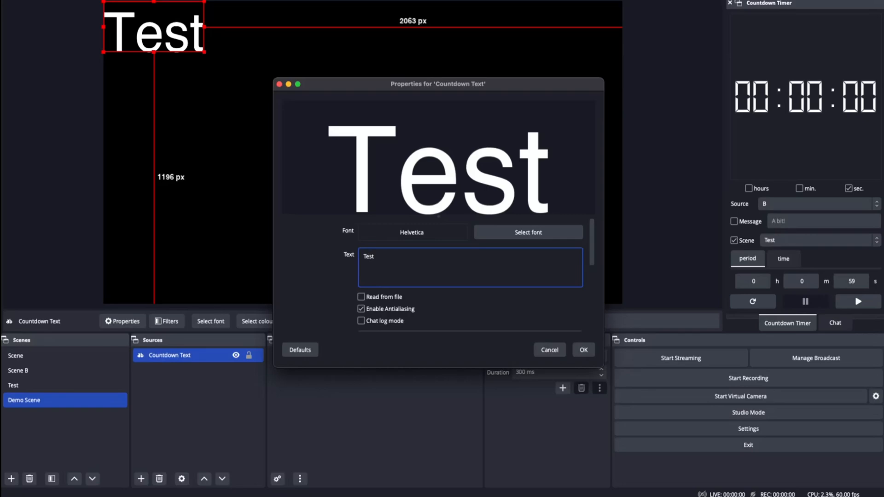
scroll("down", 3)
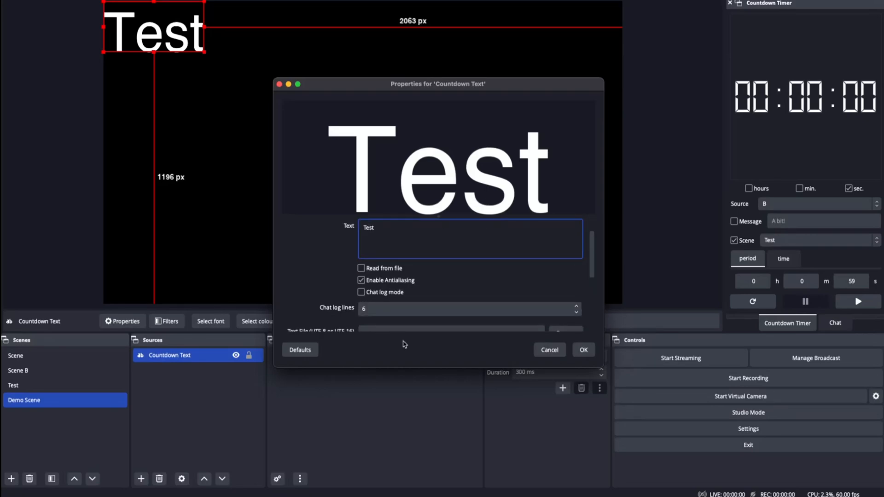
left_click(210, 321)
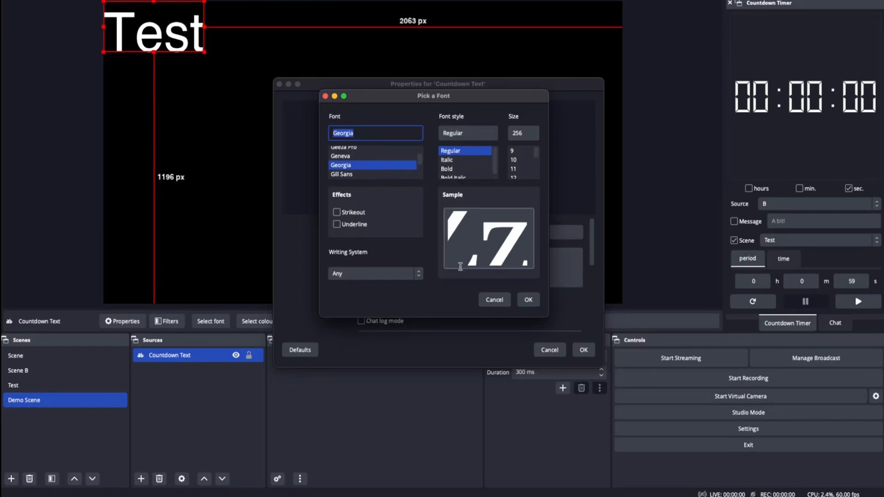
left_click(361, 174)
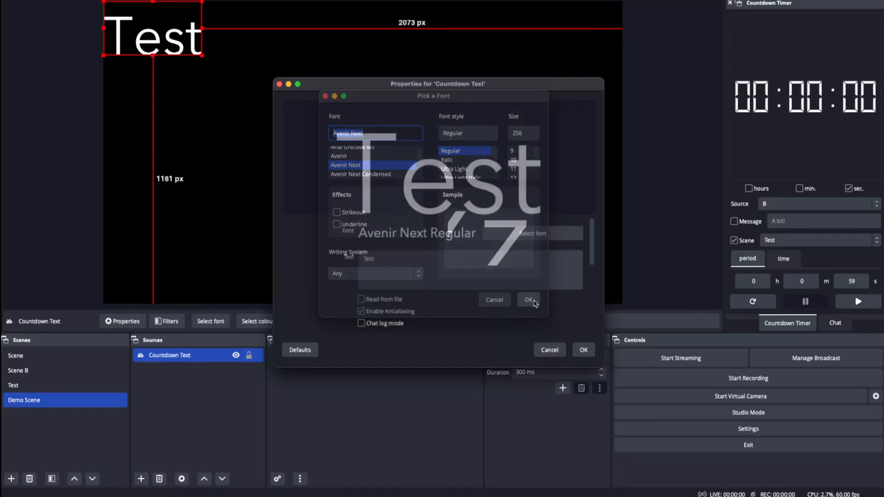
left_click(528, 300)
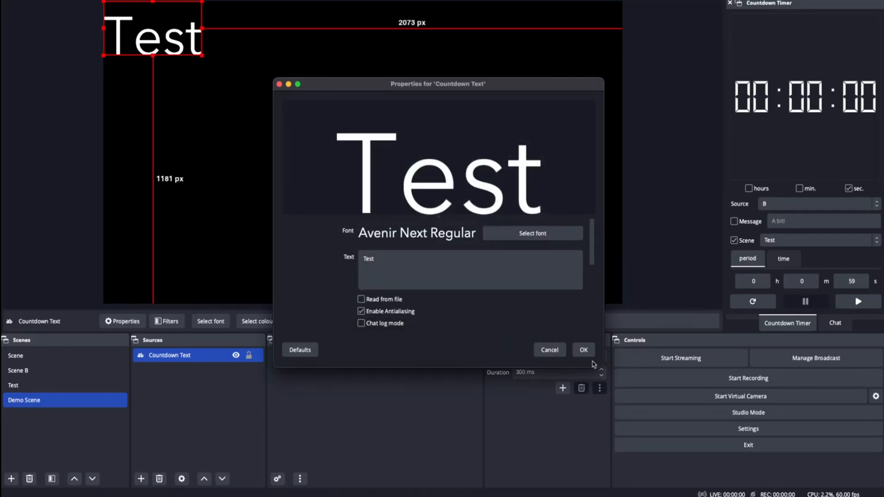
left_click(584, 349)
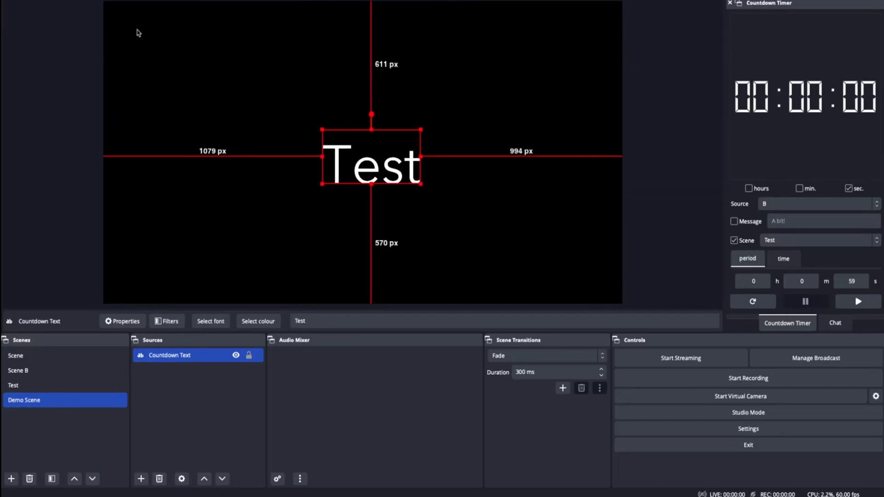
Step: Centre Countdown Text with Edit > Transform > Centre to screen, then select it to confirm
left_click(252, 6)
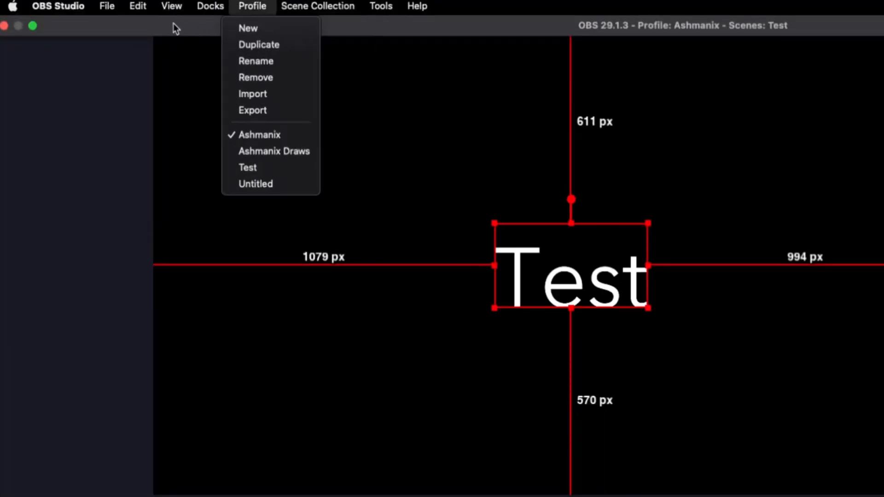
left_click(138, 6)
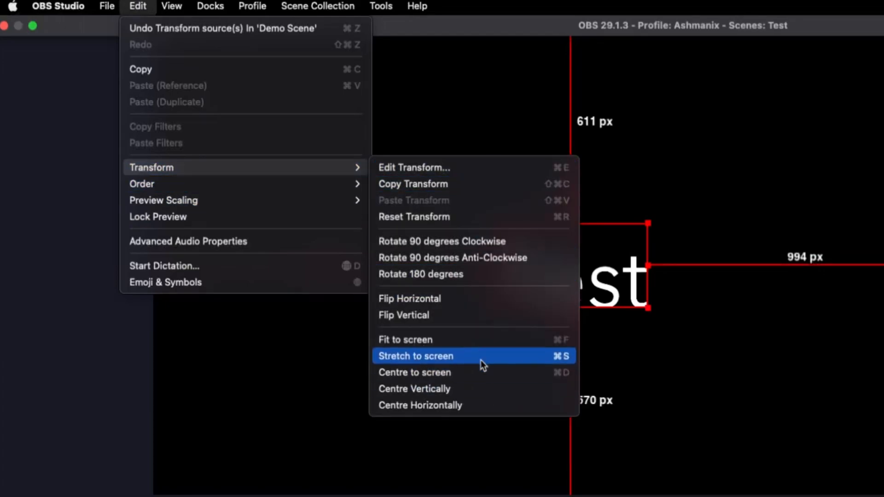
left_click(415, 372)
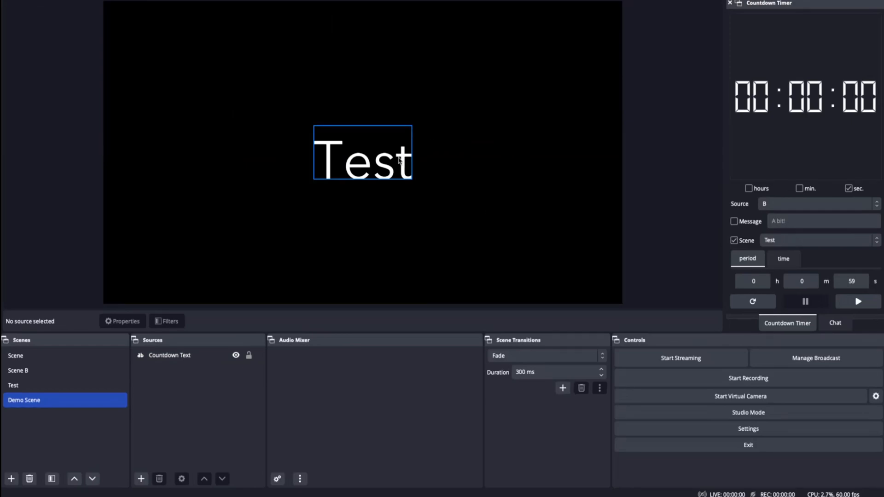
left_click(169, 354)
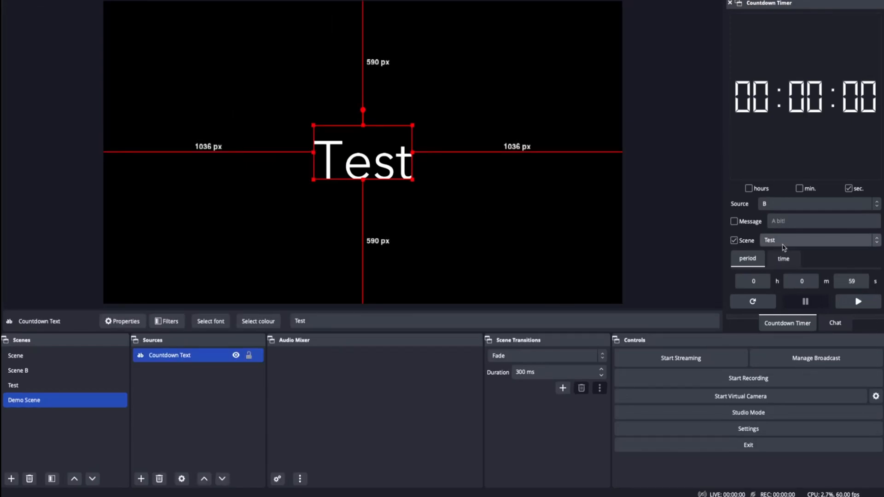
mouse_move(750, 204)
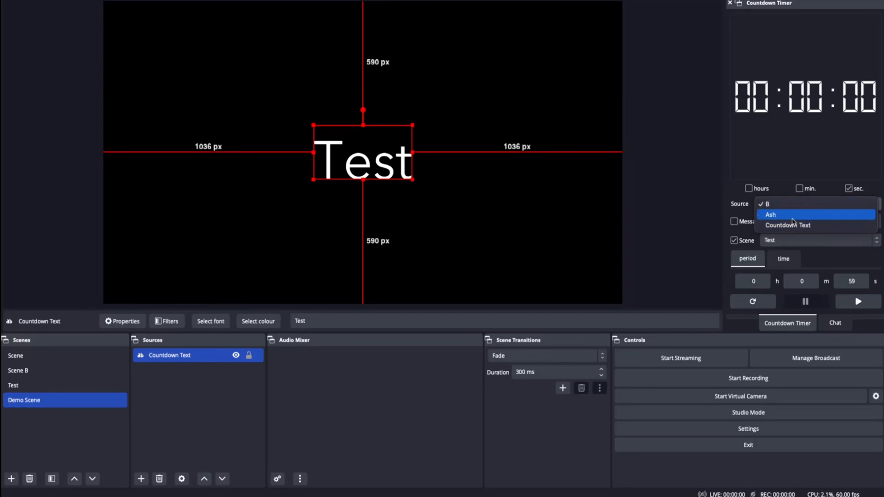
mouse_move(798, 225)
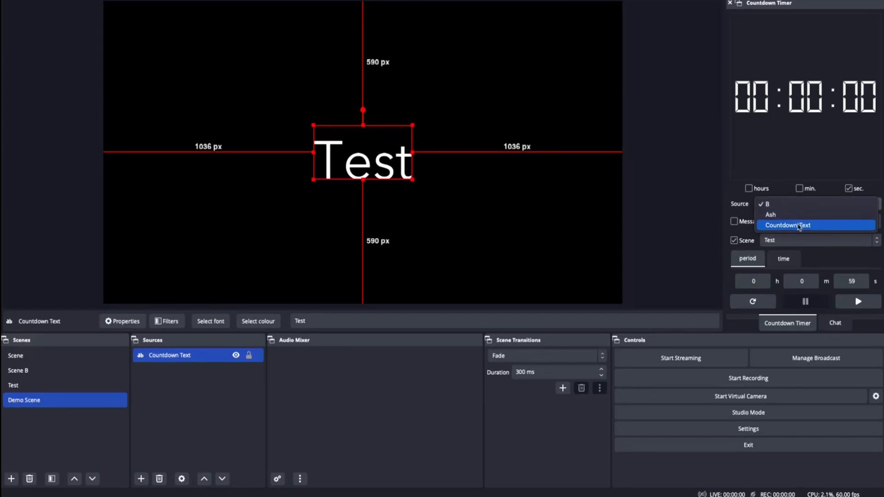
mouse_move(805, 221)
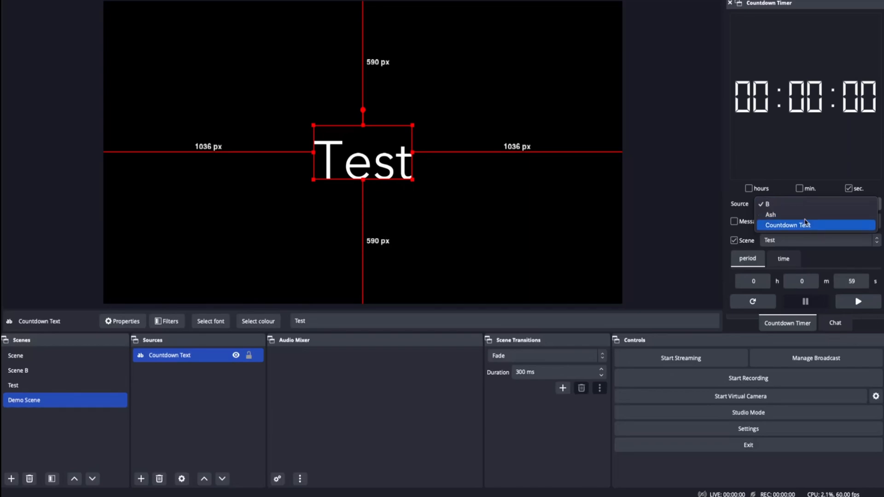
mouse_move(806, 224)
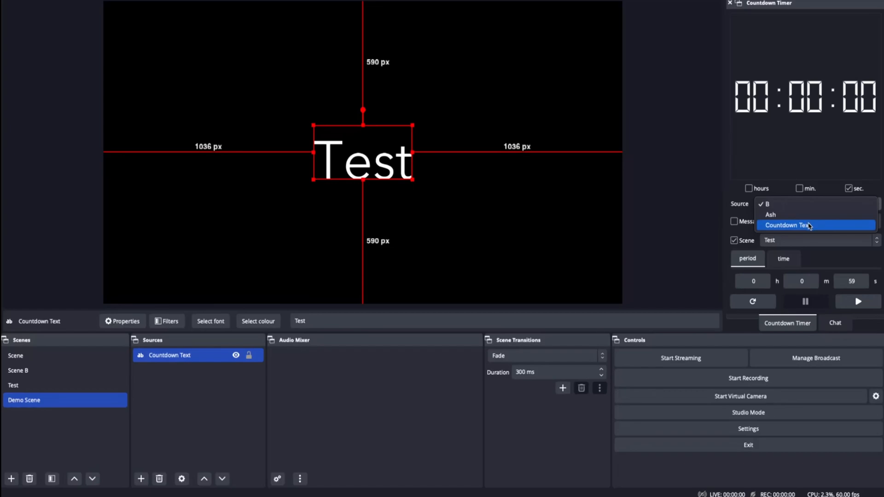
Step: Choose Countdown Text as the Countdown Timer dock's source
left_click(789, 225)
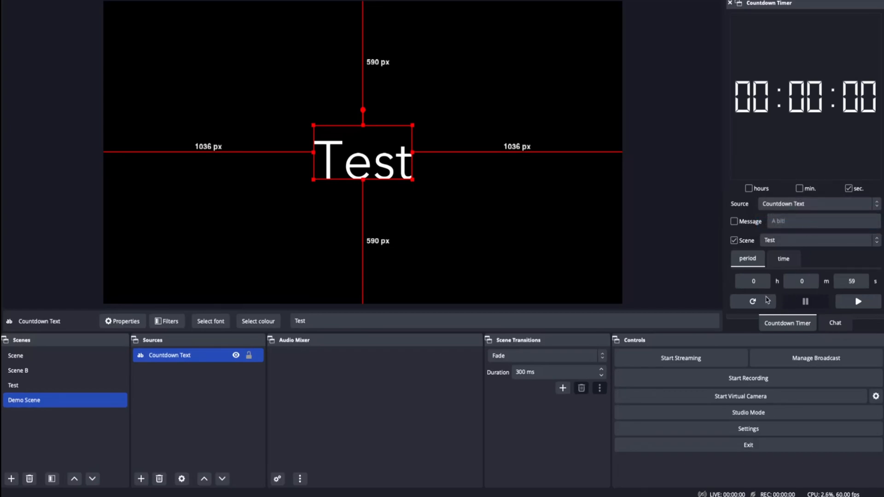
mouse_move(759, 195)
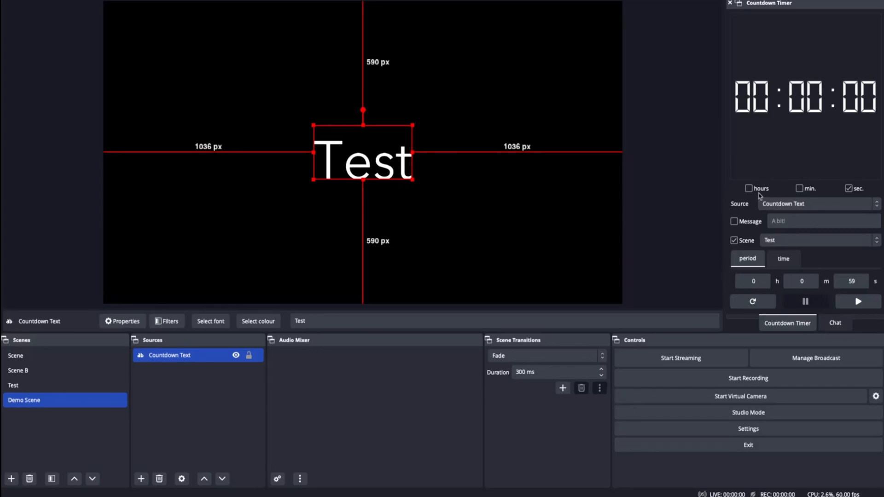
mouse_move(771, 204)
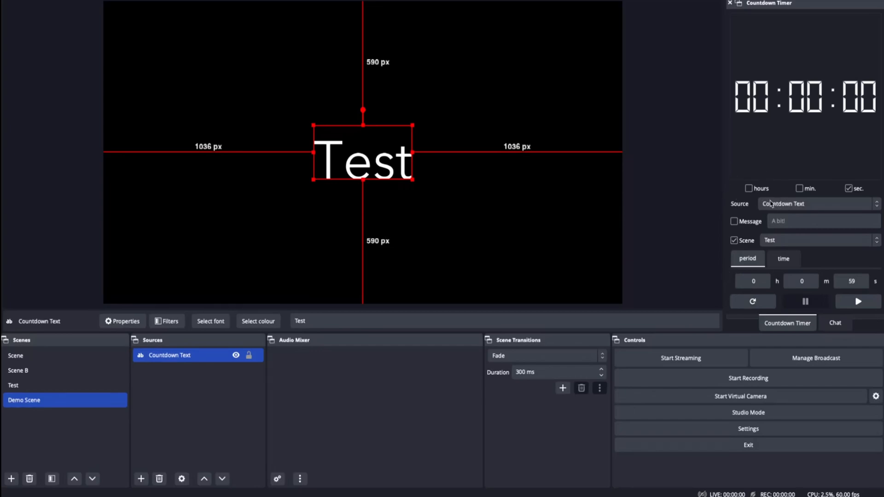
mouse_move(786, 263)
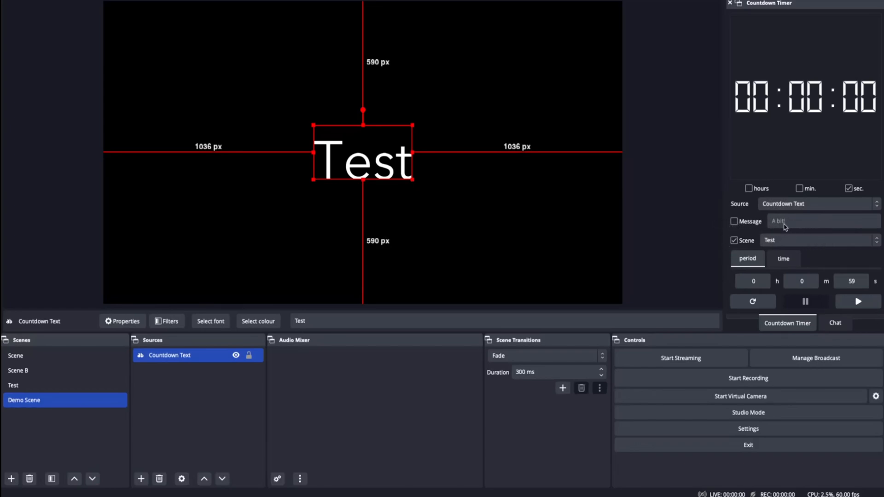
mouse_move(740, 238)
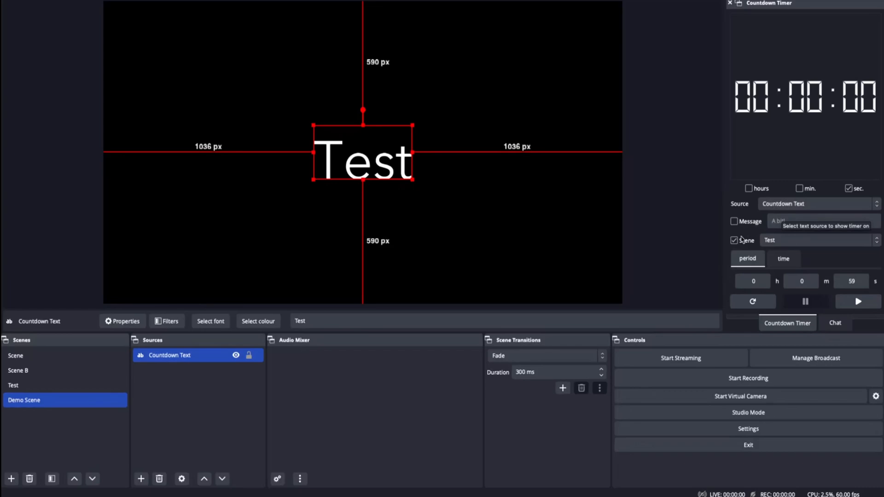
mouse_move(747, 243)
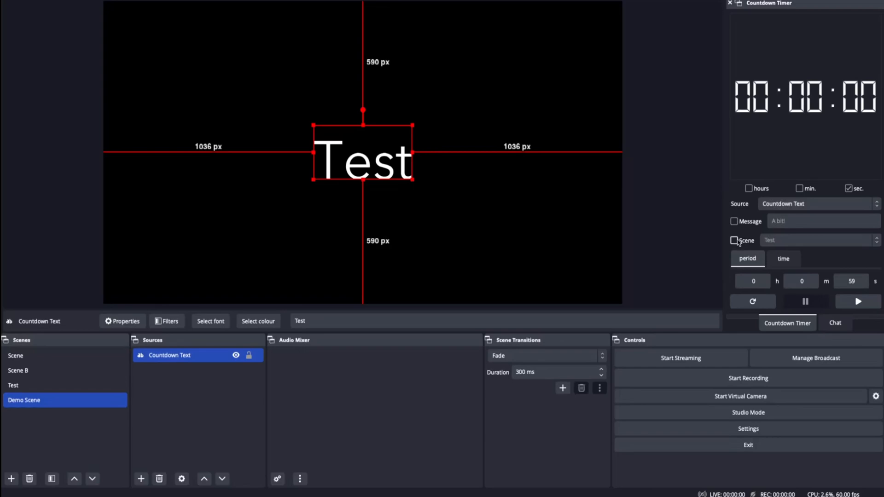
Step: Turn on the 'Bang!' end message and toggle the min. display checkbox
left_click(735, 221)
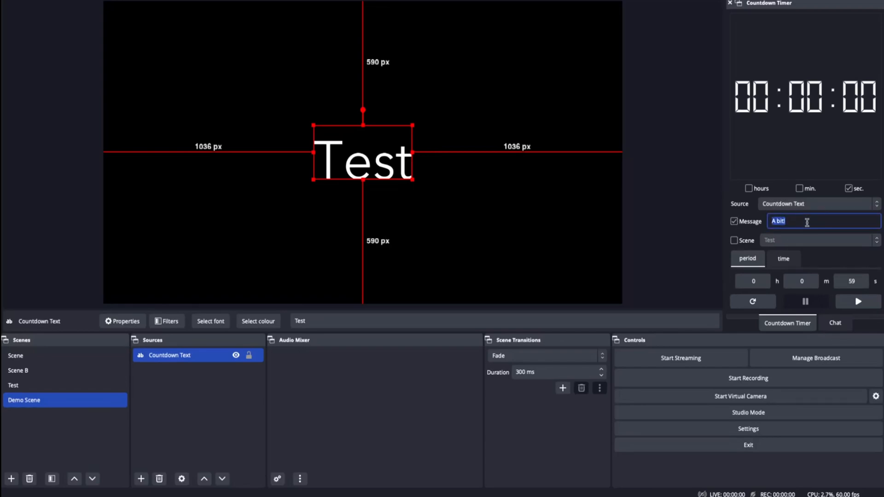
type("Bang")
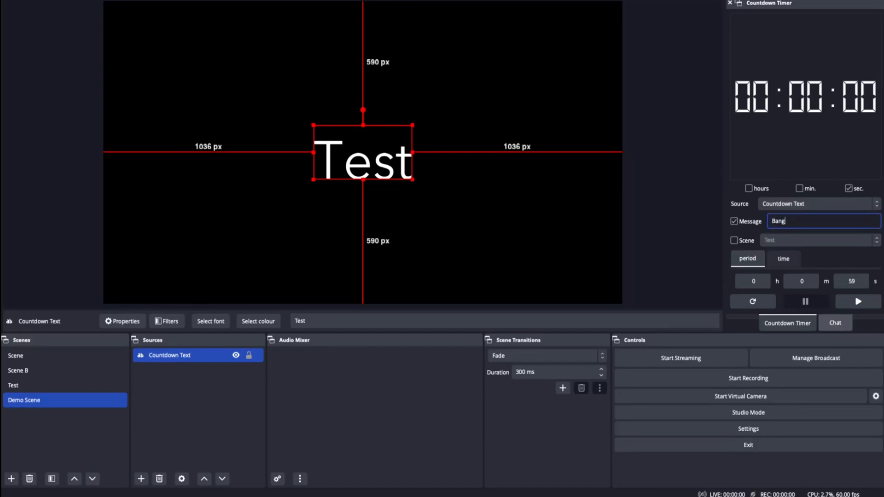
type("!")
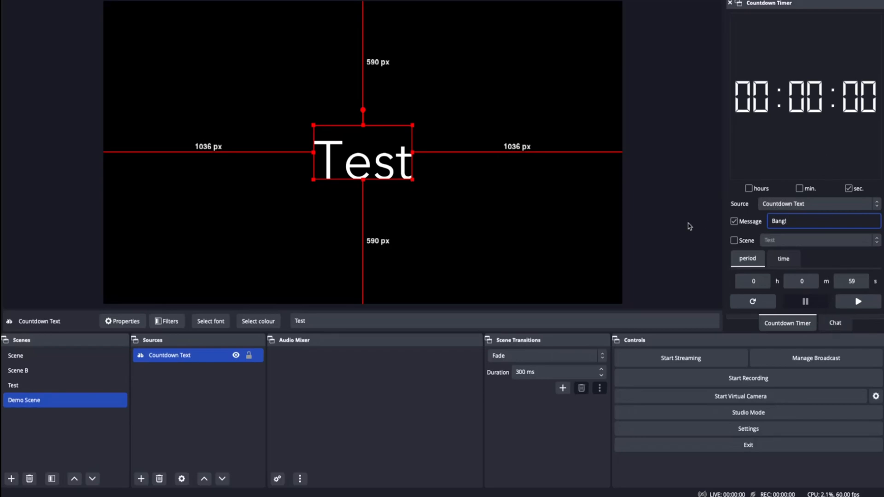
mouse_move(796, 195)
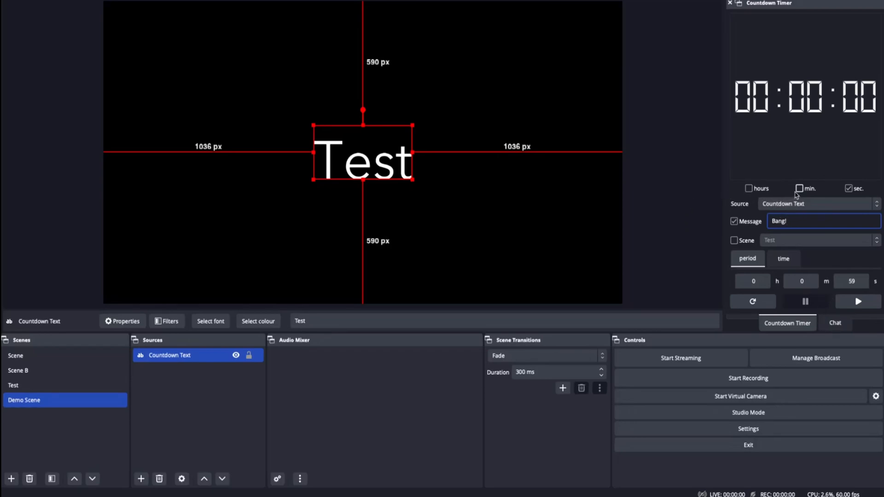
left_click(799, 188)
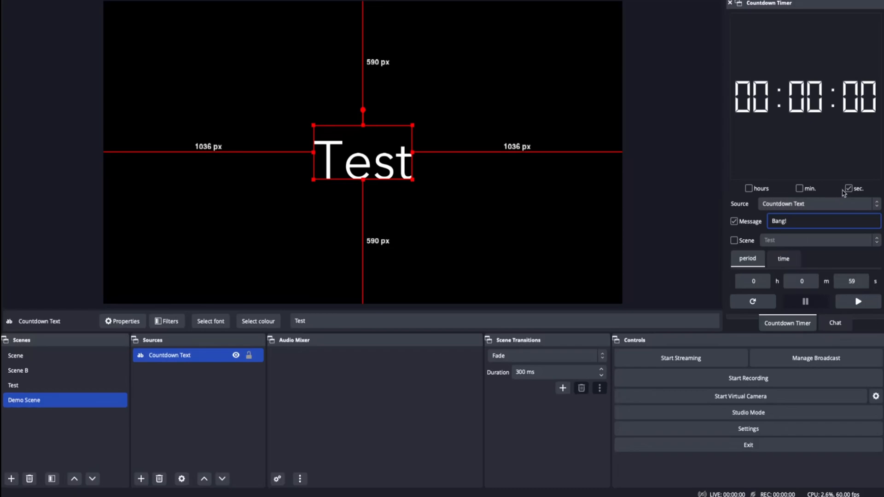
left_click(799, 189)
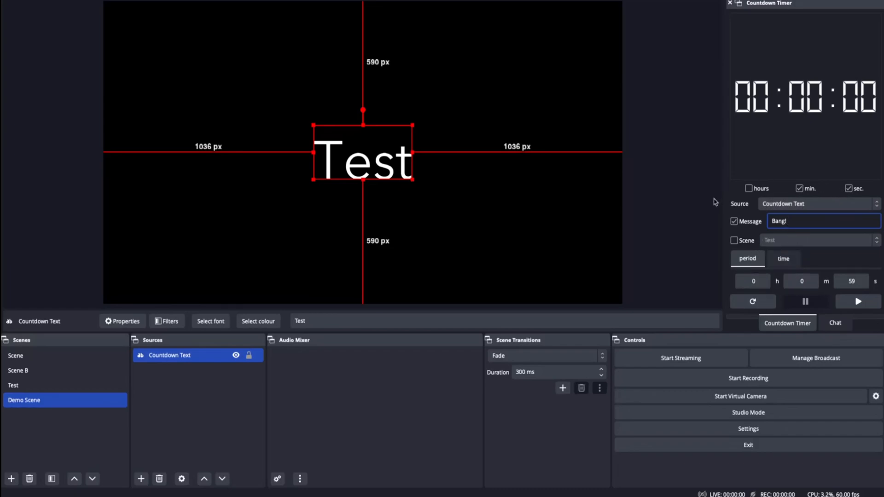
mouse_move(776, 298)
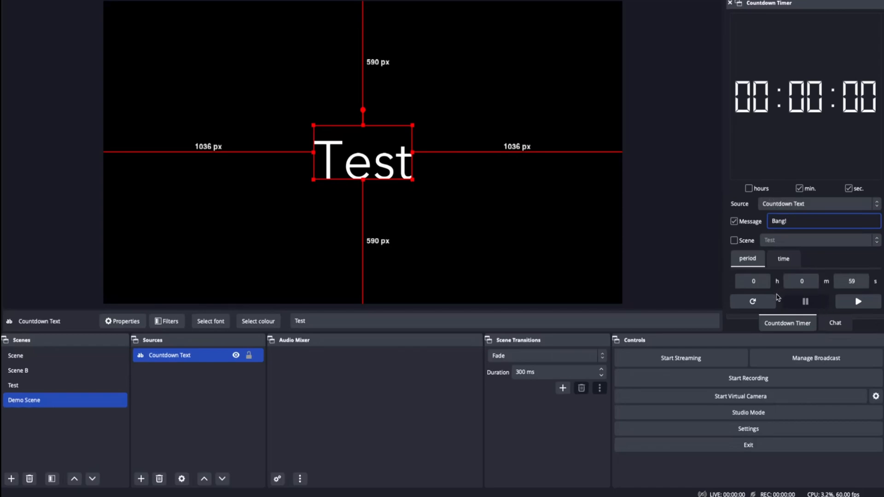
Step: Reset the timer and set the period hours to 0 with hours hidden, showing 1:59
left_click(857, 301)
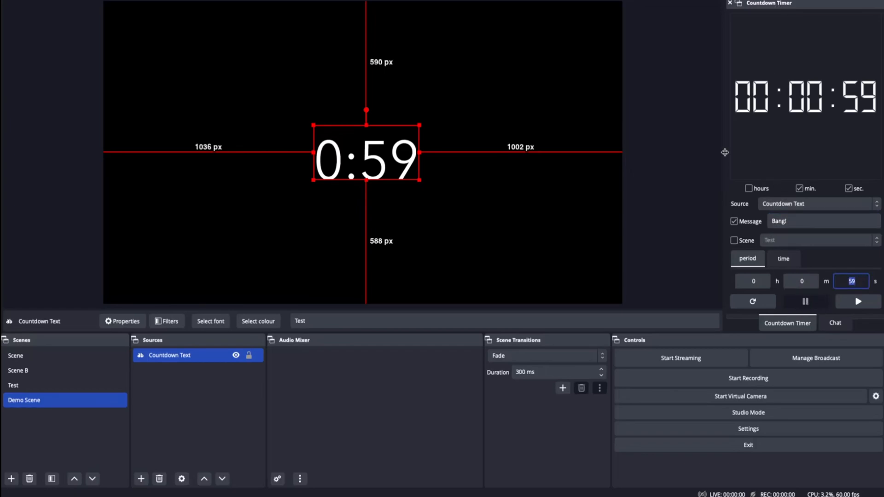
left_click(752, 281)
type("1")
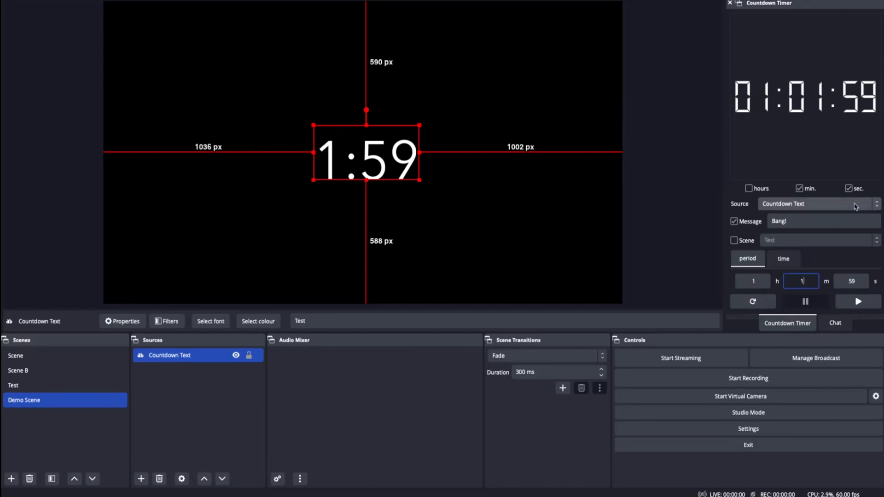
left_click(749, 188)
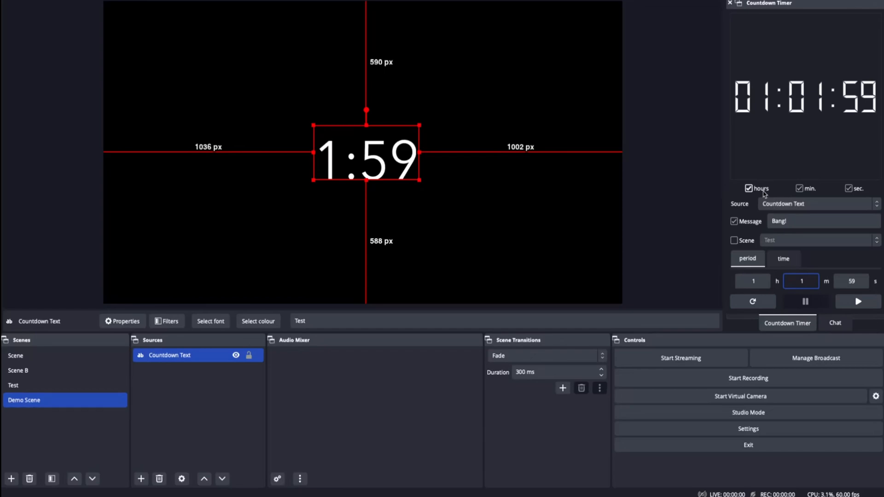
left_click(748, 189)
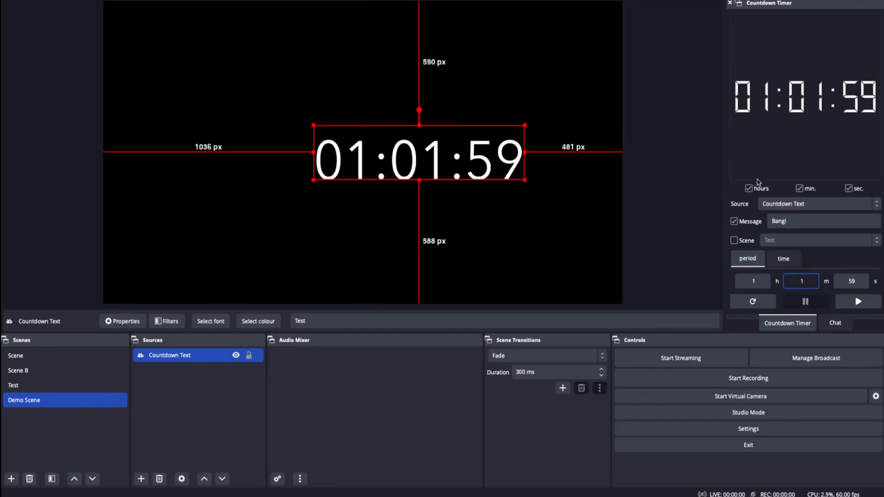
left_click(749, 188)
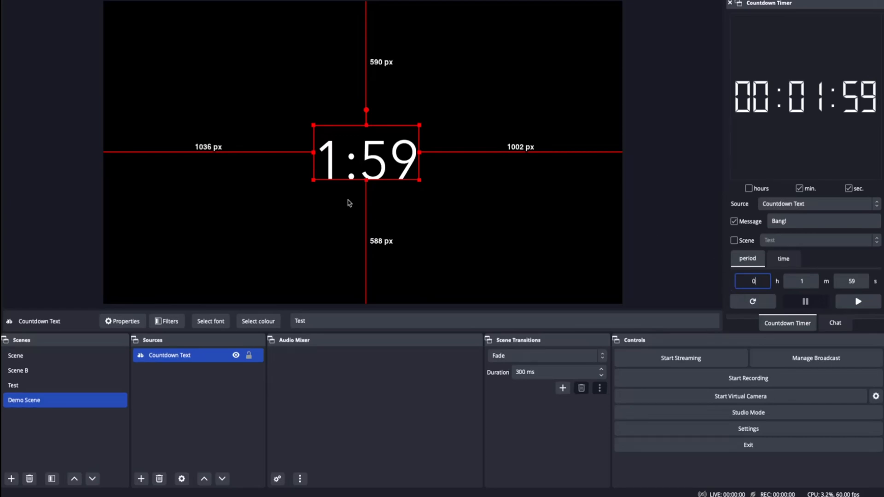
mouse_move(361, 149)
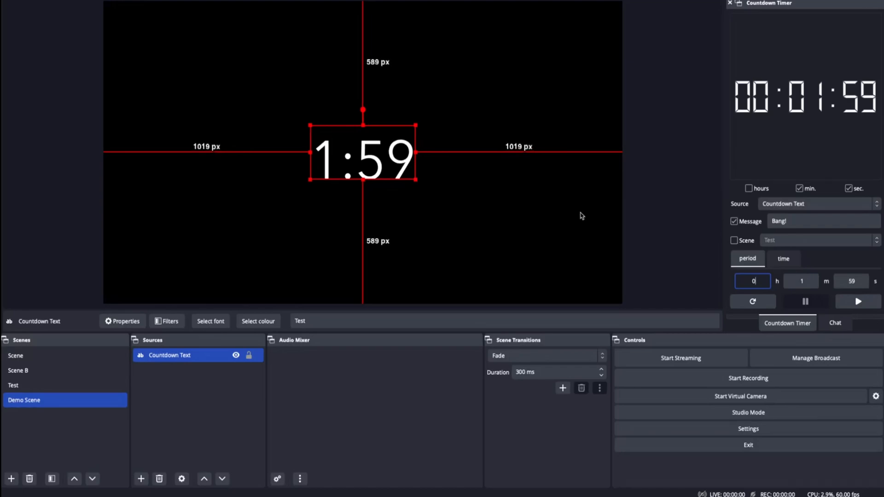
mouse_move(857, 301)
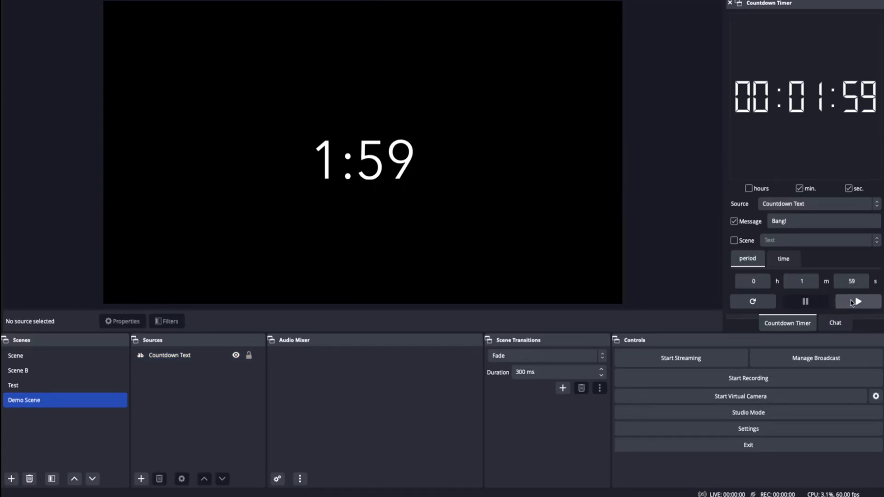
Step: Start the countdown so Countdown Text ticks down from 1:59
left_click(857, 301)
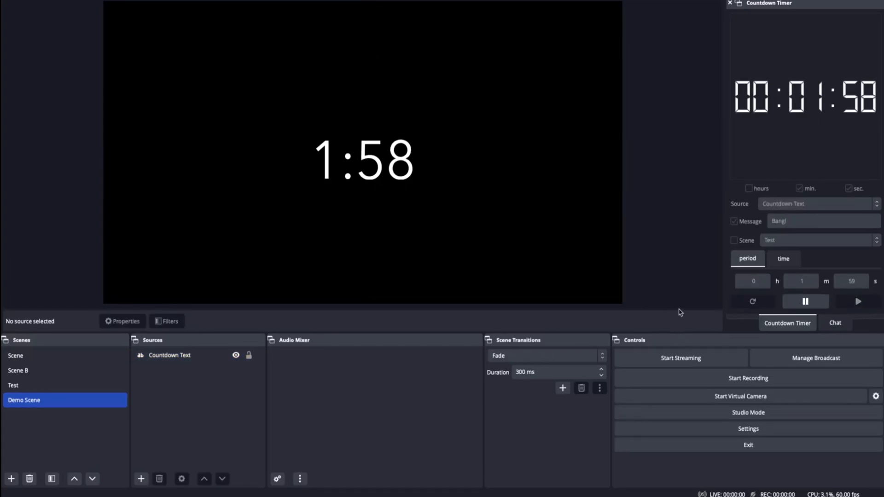
mouse_move(793, 314)
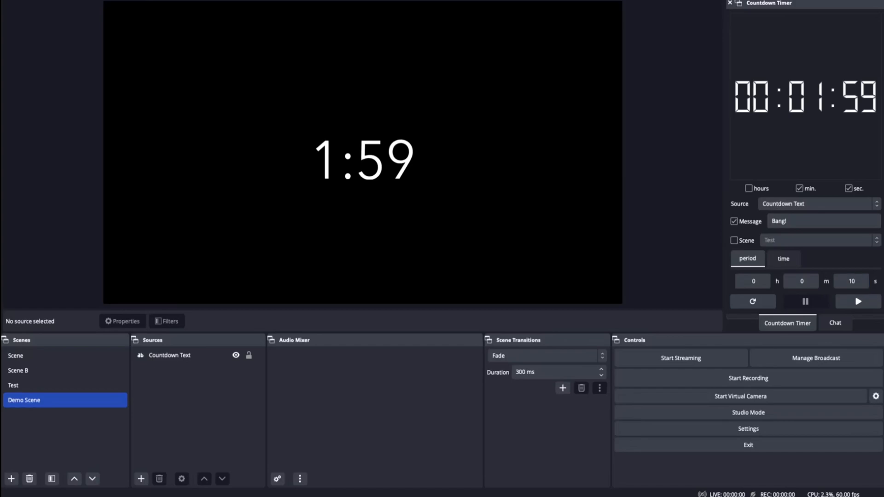
Step: Run the 10-second countdown to 'Bang!', then enable switching to the Test scene
left_click(752, 301)
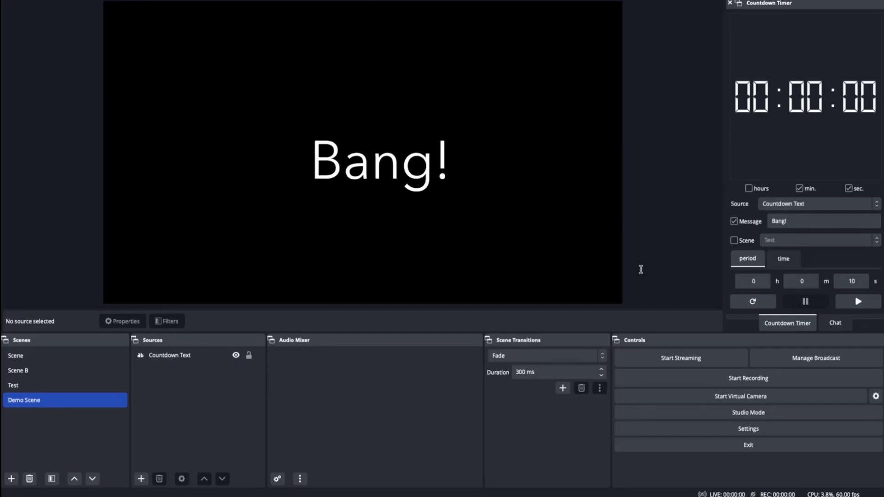
left_click(169, 355)
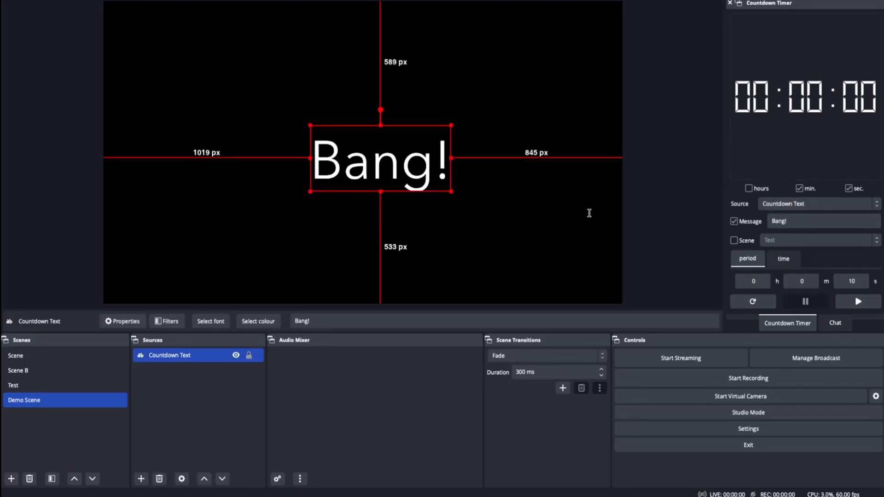
left_click(733, 240)
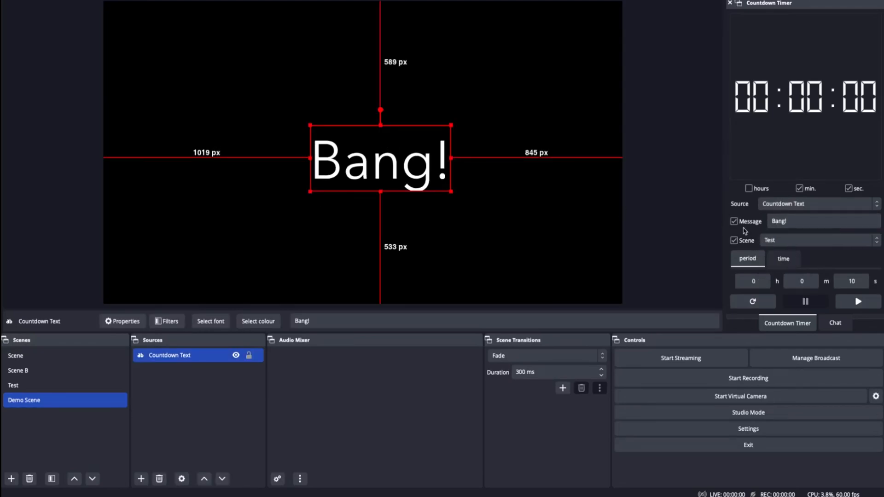
Step: Turn off the end message, let the 5-second countdown switch to Test, then select Demo Scene
left_click(734, 221)
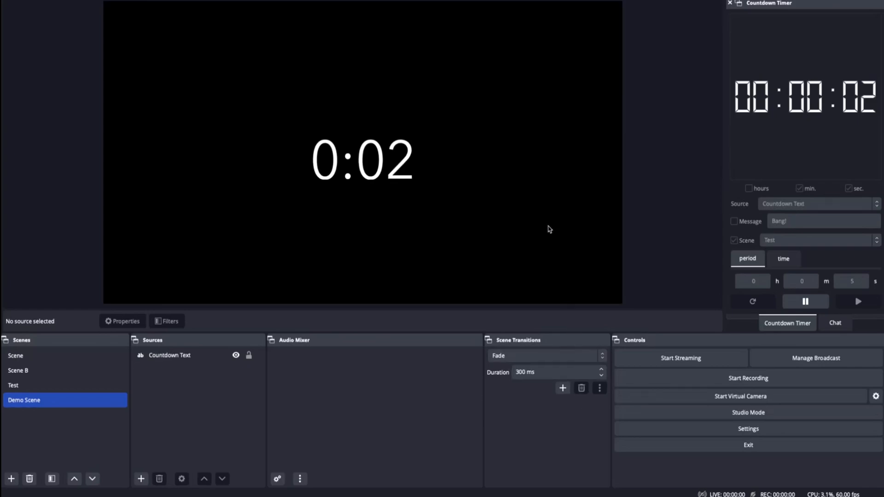
left_click(13, 385)
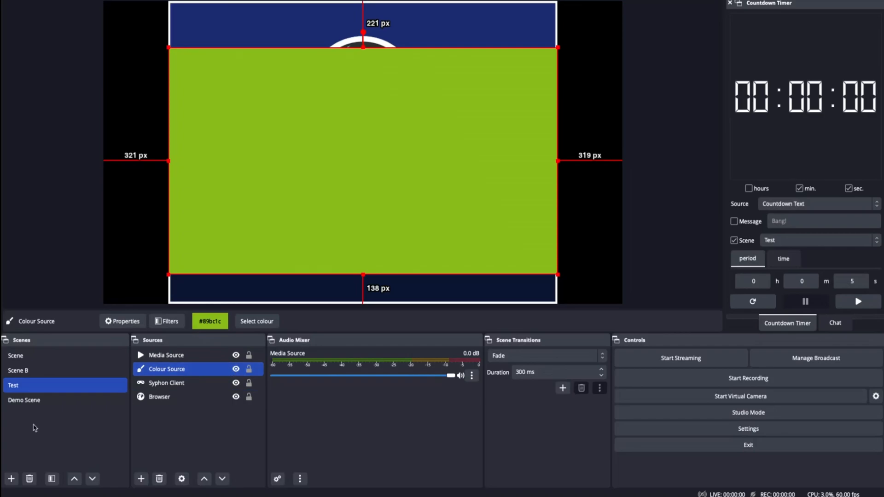
left_click(24, 399)
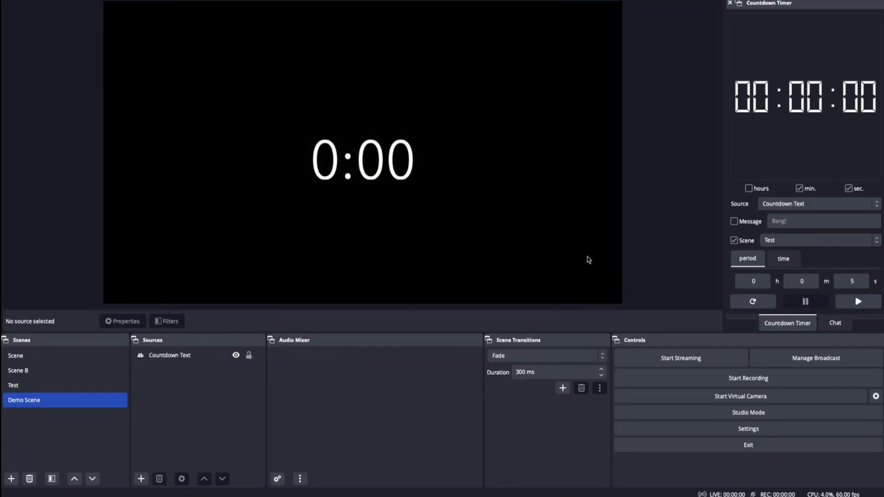
mouse_move(760, 264)
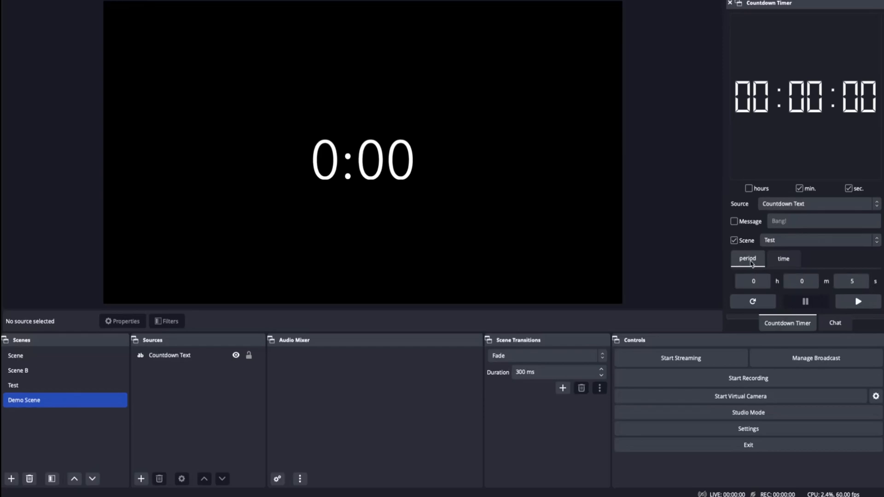
Step: Switch the Countdown Timer to time mode with a 10:41:40 target
left_click(783, 259)
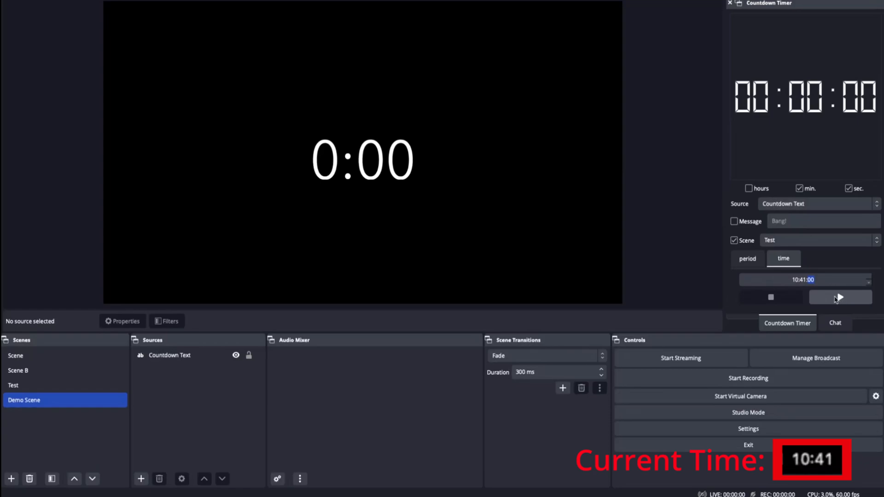
type("5")
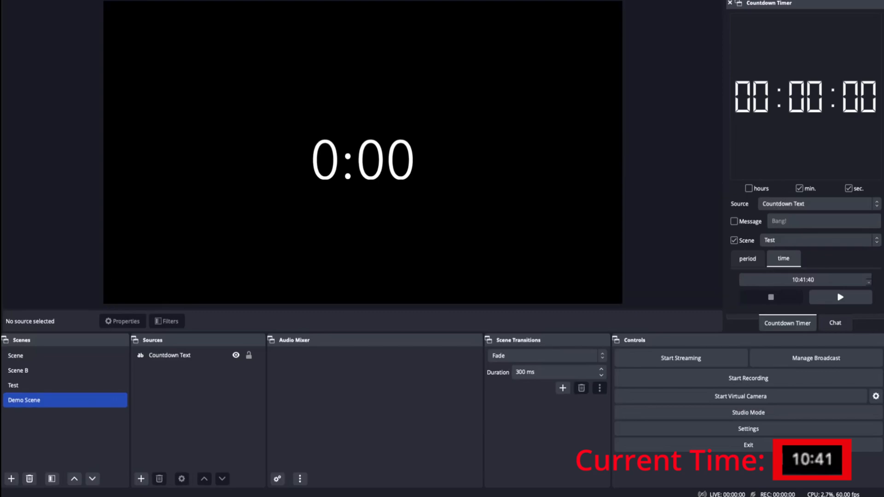
Step: Run the countdown to 10:41:40 until Test appears, then select Demo Scene
left_click(839, 297)
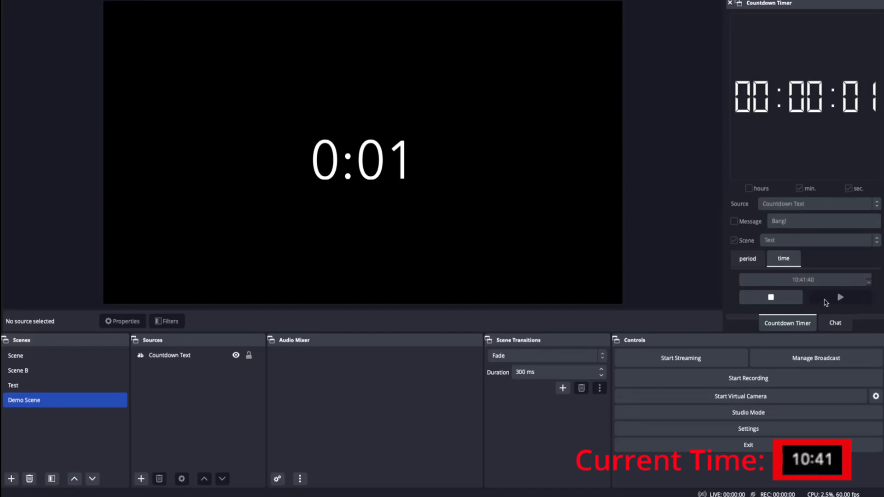
left_click(13, 384)
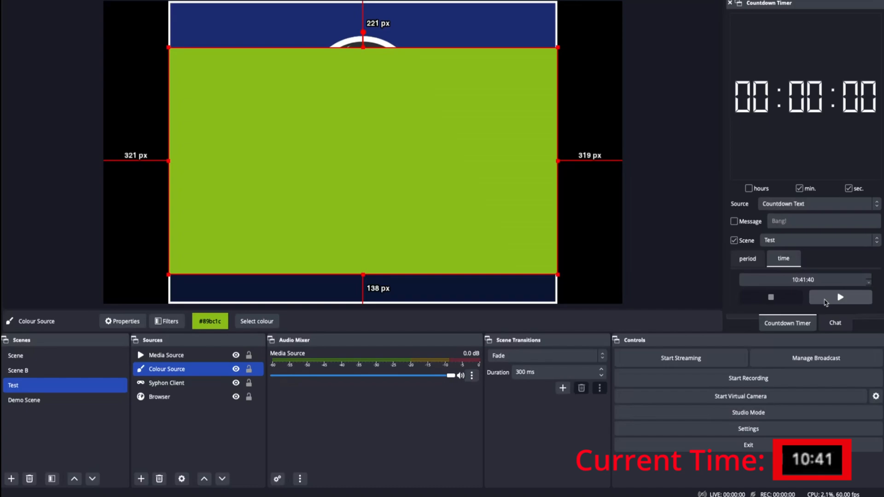
left_click(24, 399)
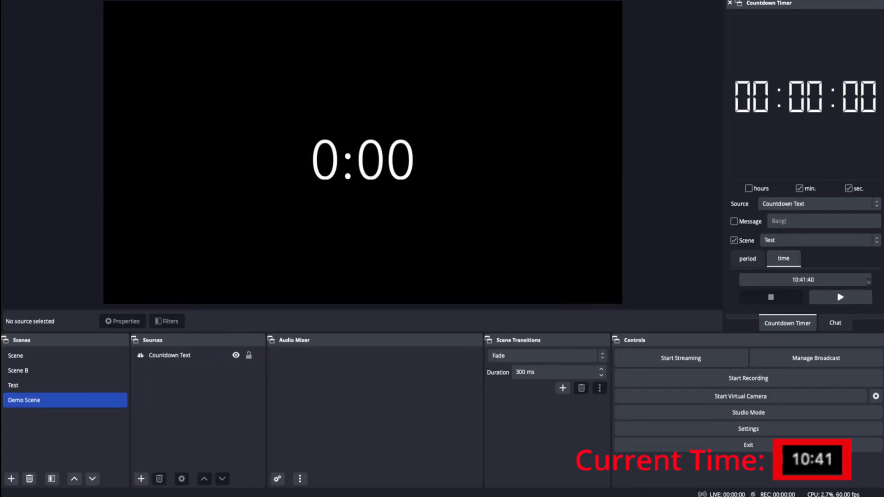
Step: Change the target time to 11:30:00, then return to period mode with 5 seconds
left_click(805, 279)
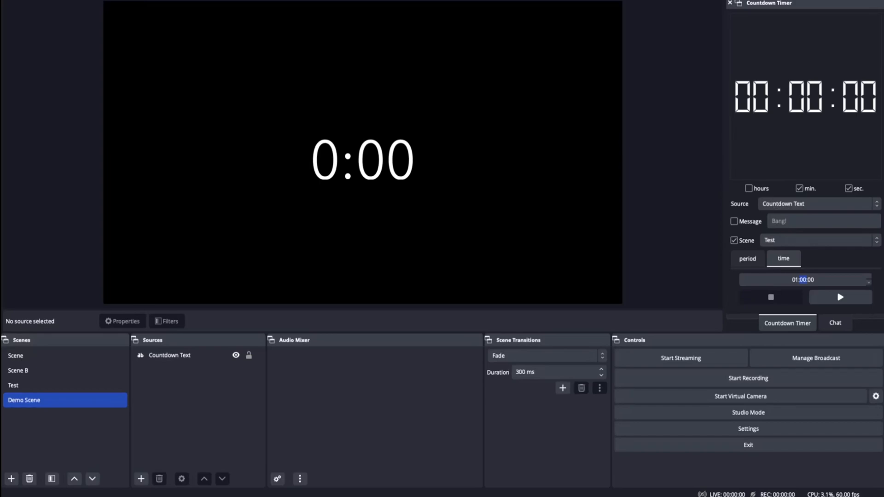
mouse_move(844, 308)
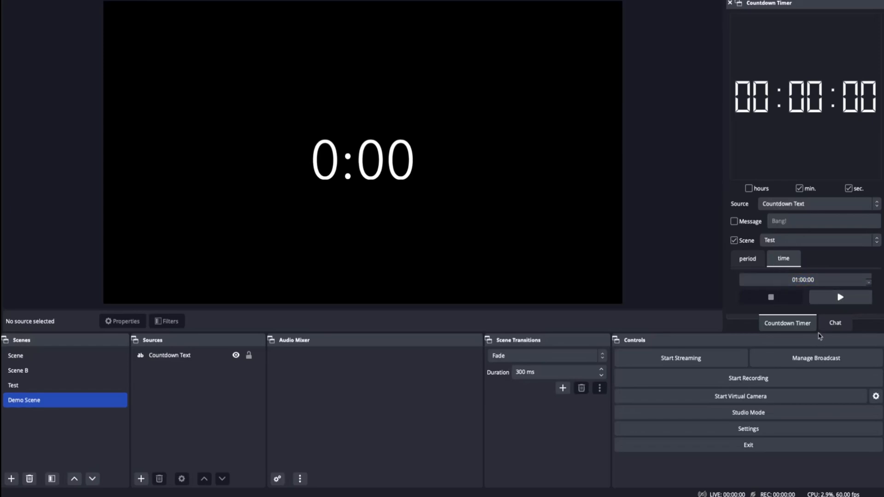
triple_click(801, 279)
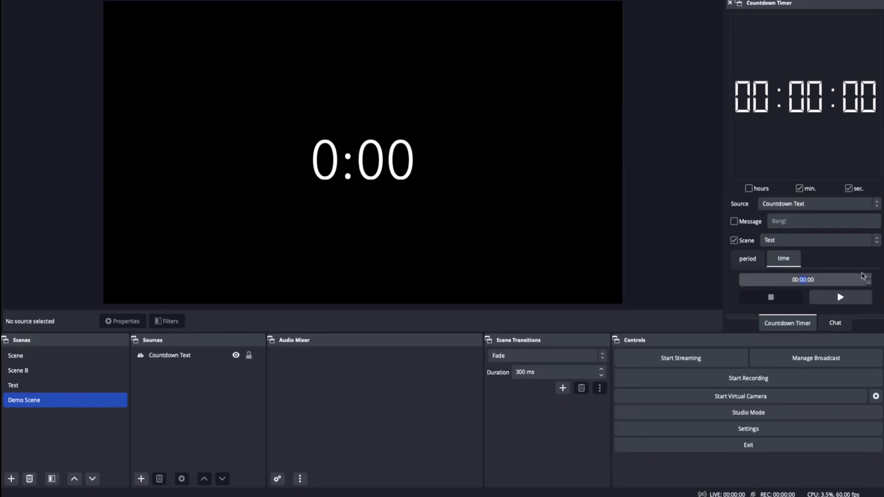
left_click(801, 279)
type("11")
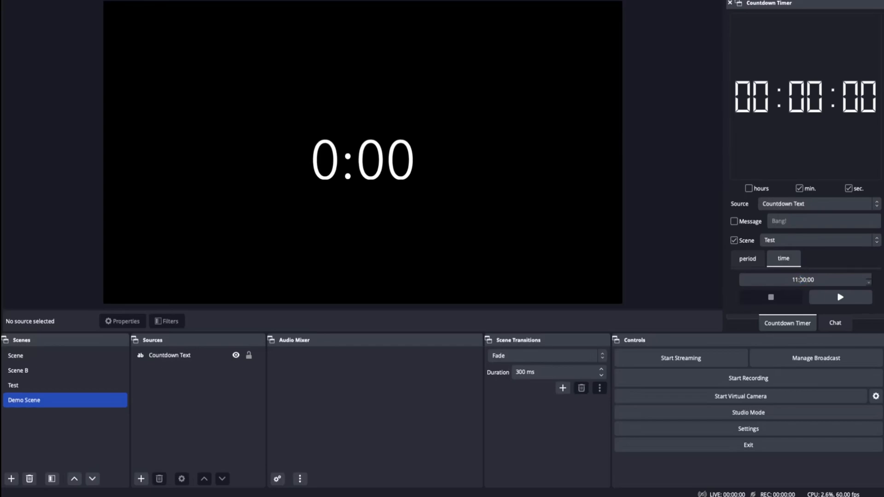
left_click(748, 258)
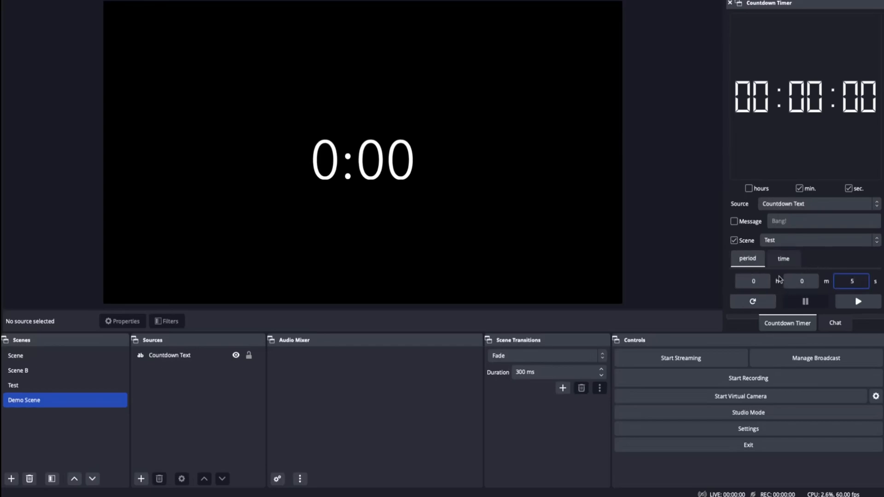